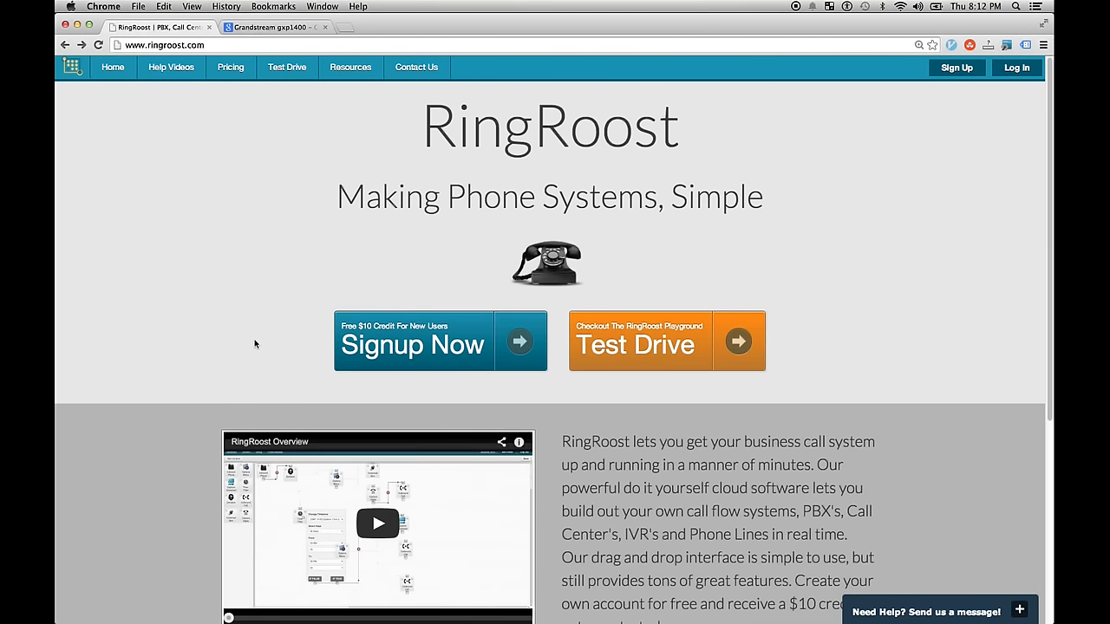
pyautogui.moveTo(273, 231)
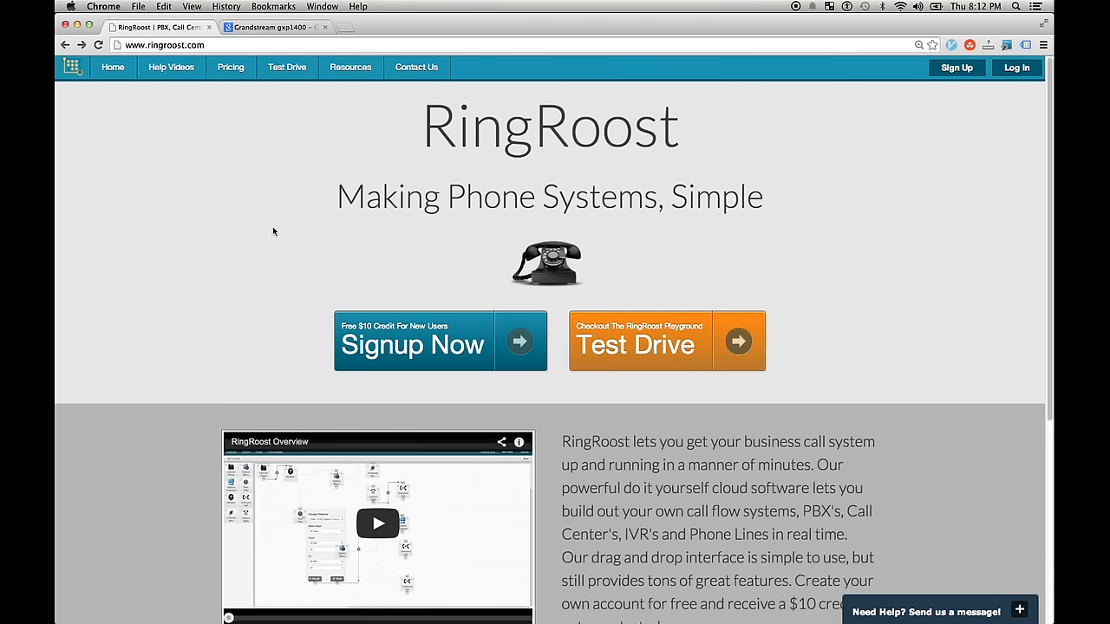
pyautogui.moveTo(247, 231)
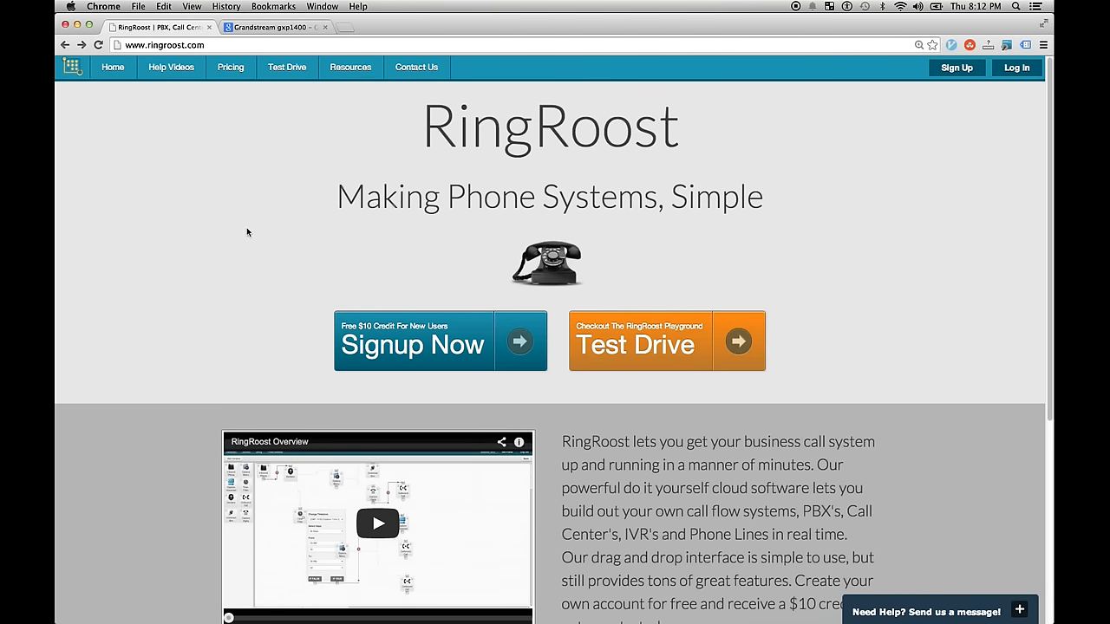
pyautogui.click(273, 27)
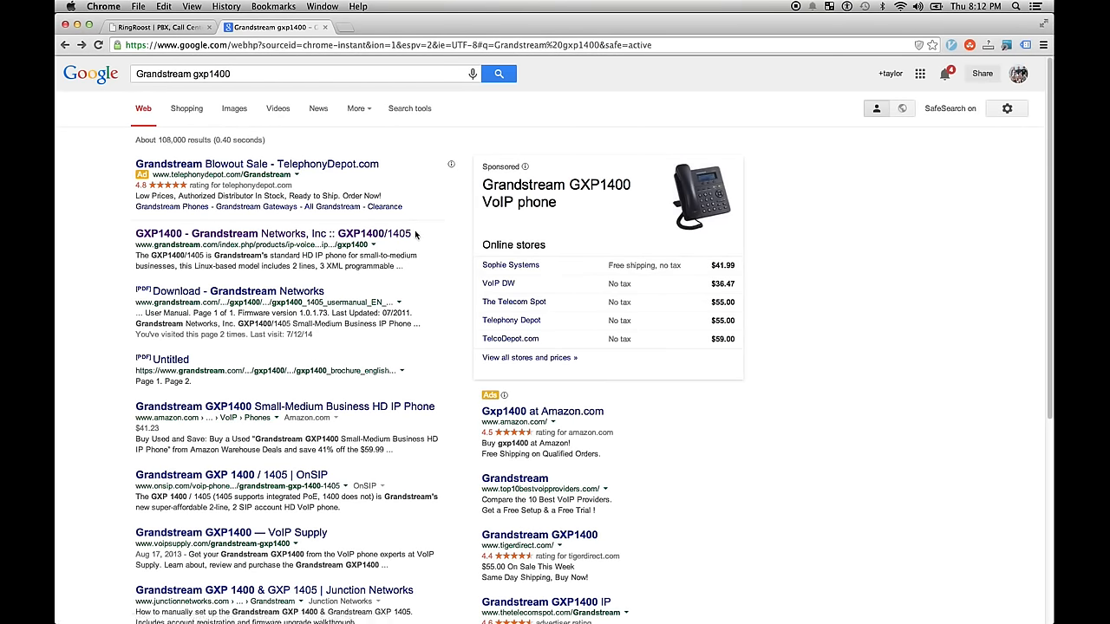
pyautogui.click(147, 27)
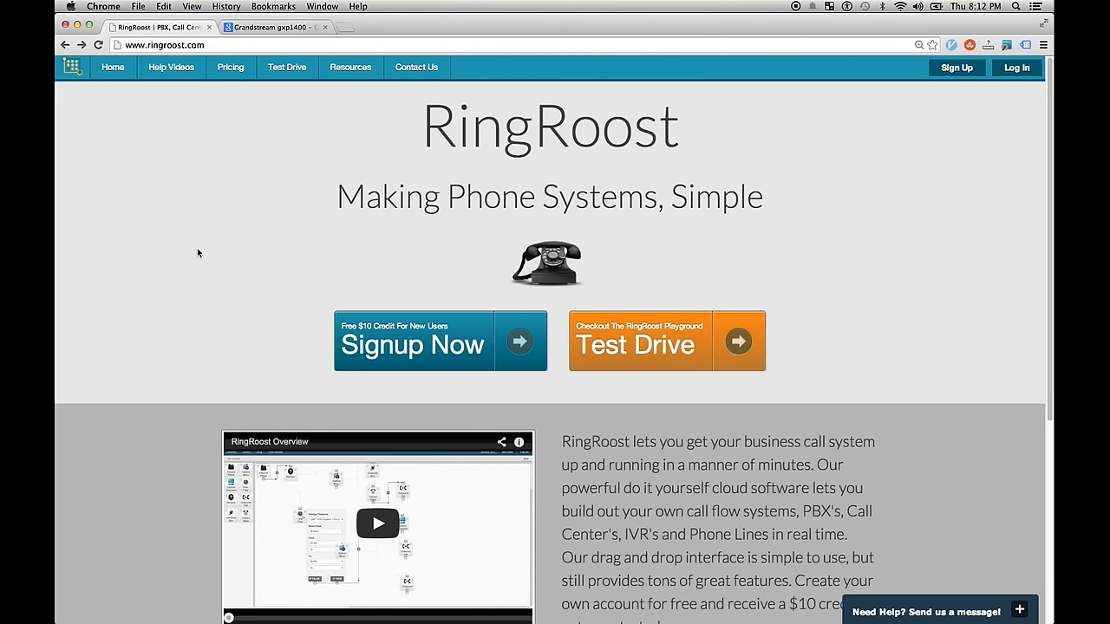
pyautogui.moveTo(256, 141)
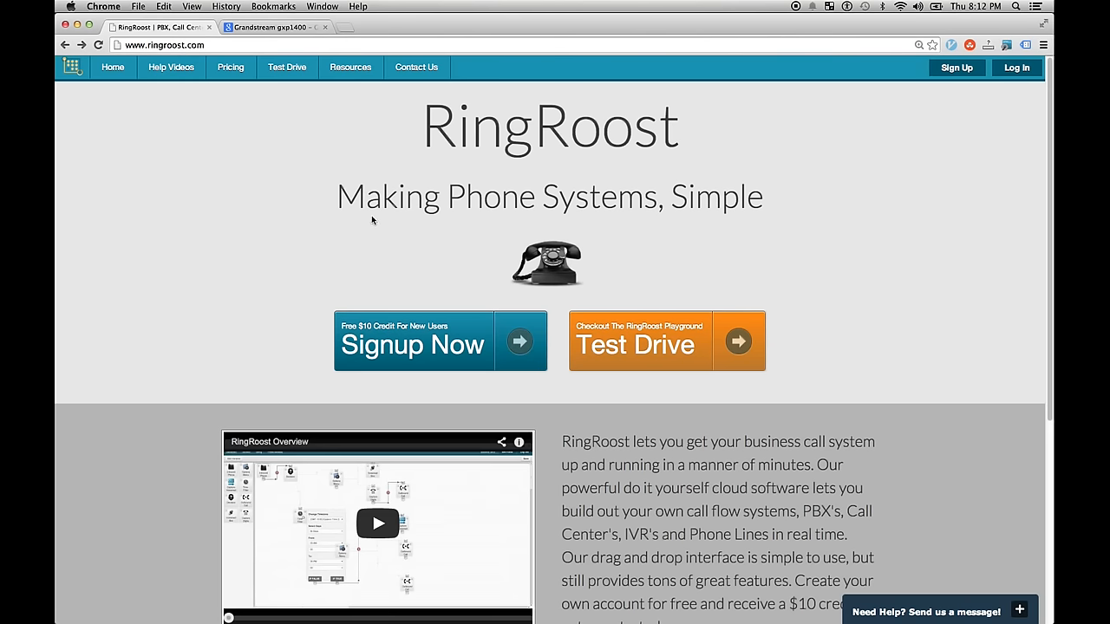
pyautogui.click(430, 356)
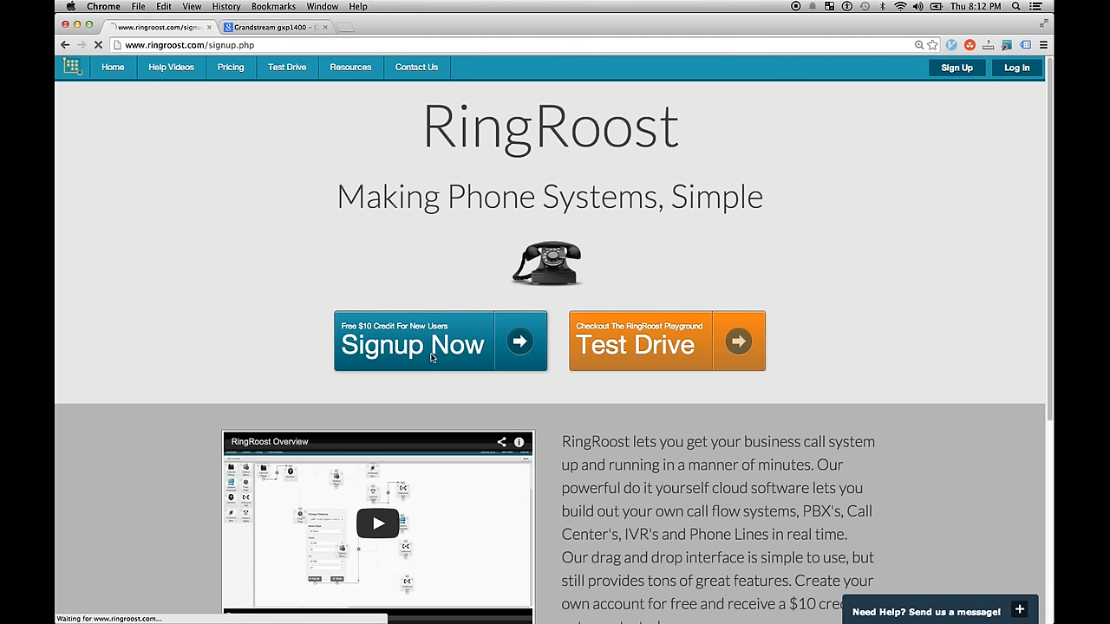
pyautogui.click(413, 344)
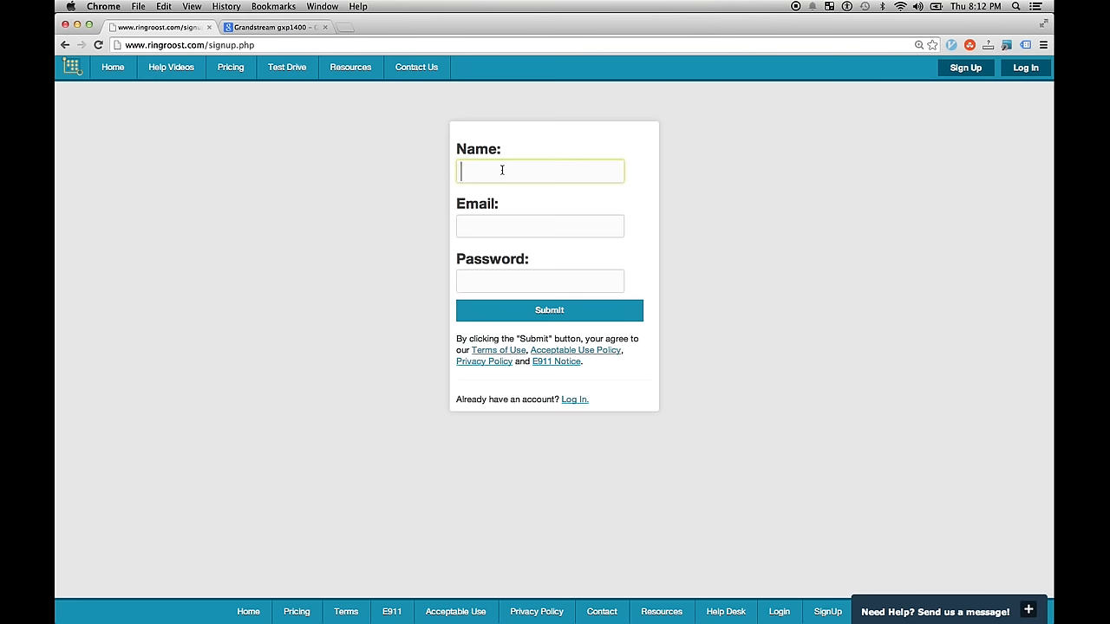
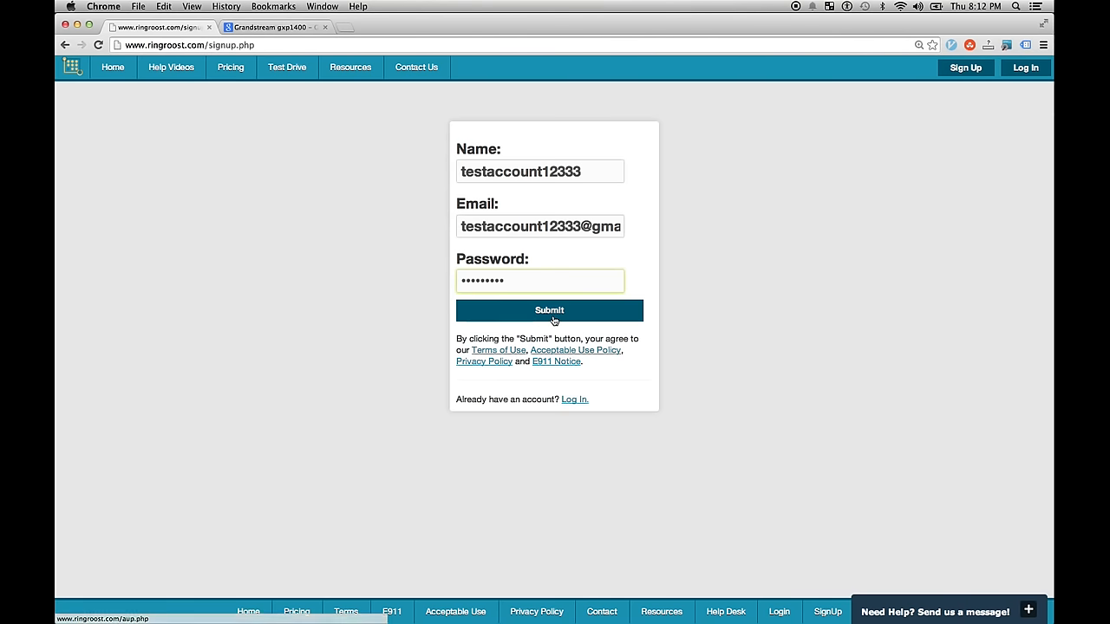
pyautogui.click(549, 310)
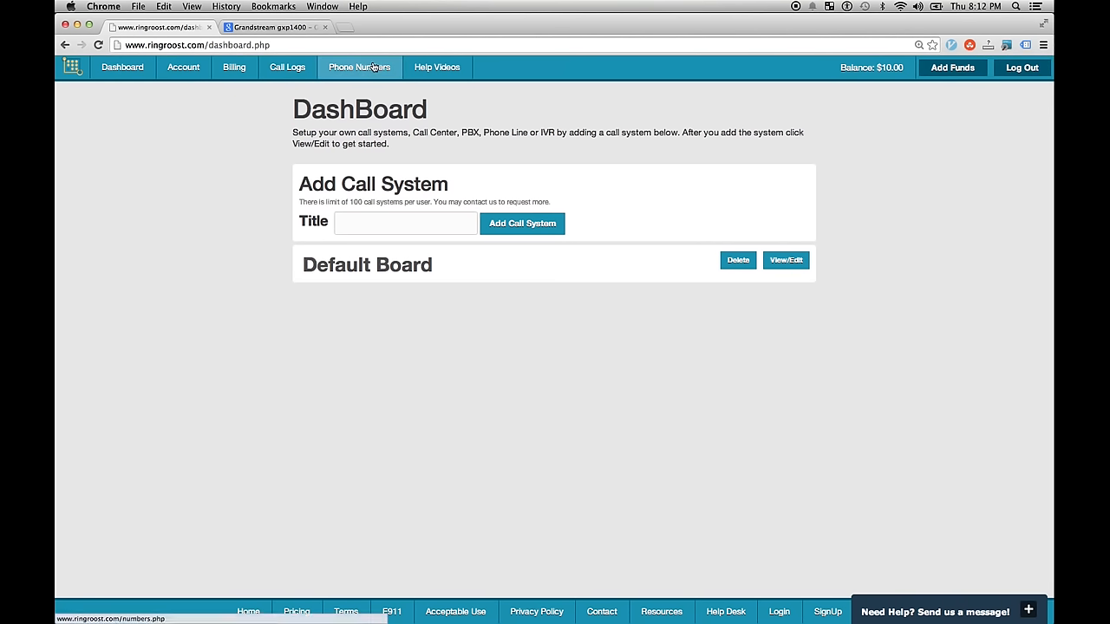
pyautogui.click(785, 260)
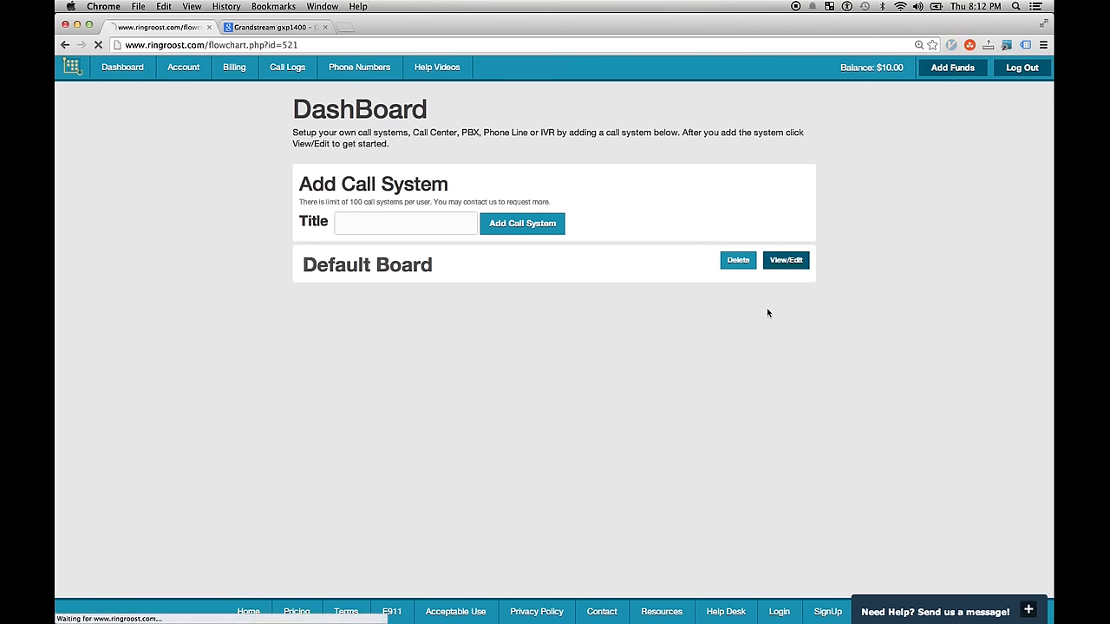
pyautogui.click(785, 260)
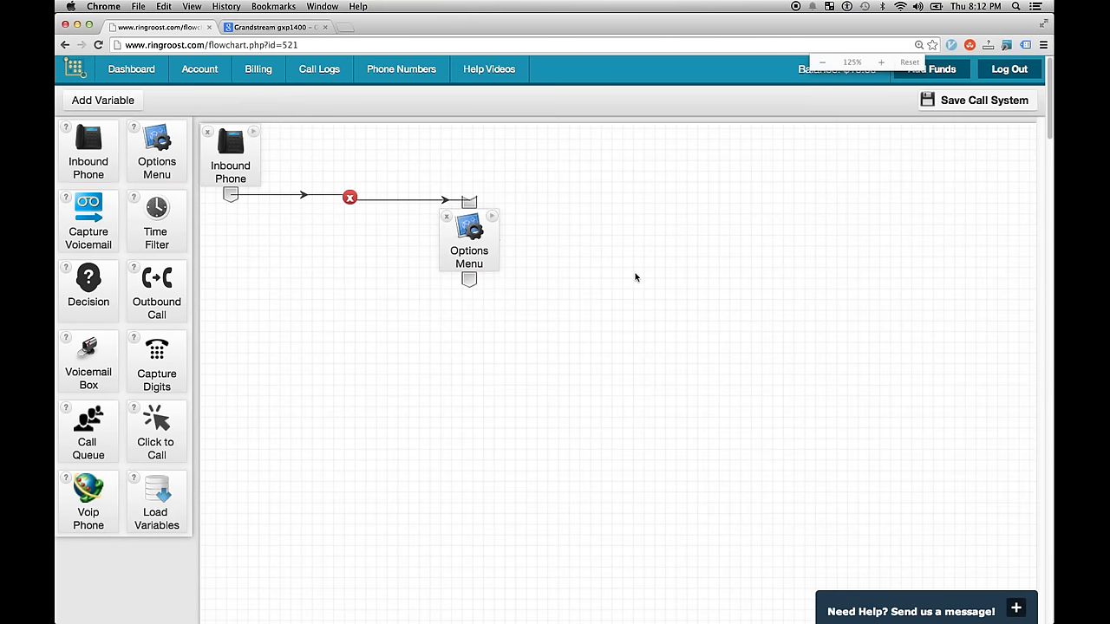
pyautogui.click(881, 62)
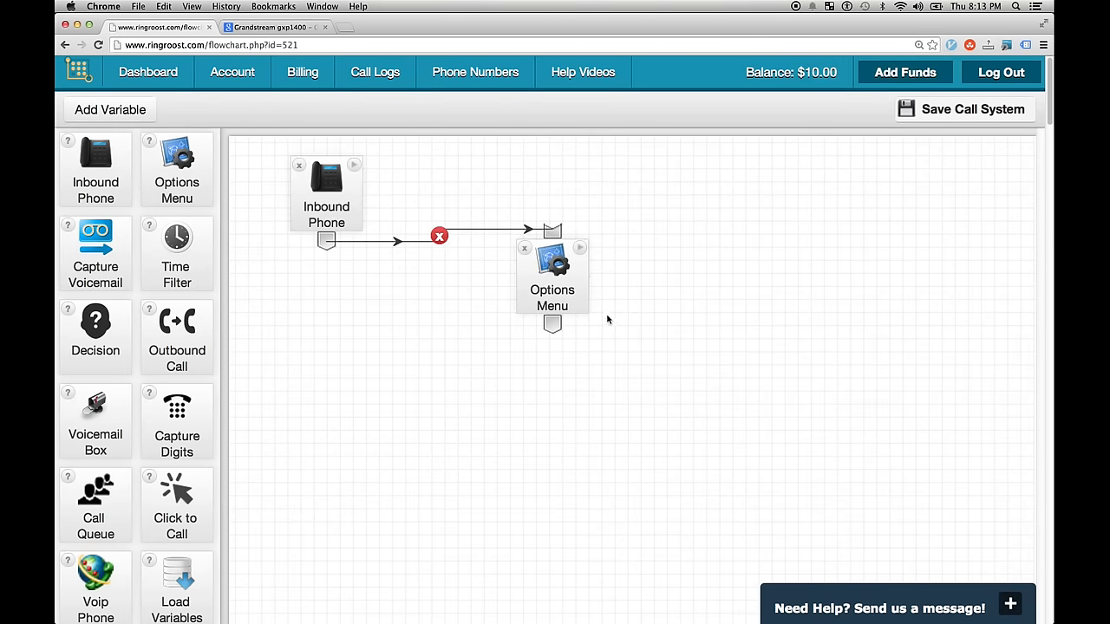
pyautogui.moveTo(552, 277); pyautogui.dragTo(613, 330)
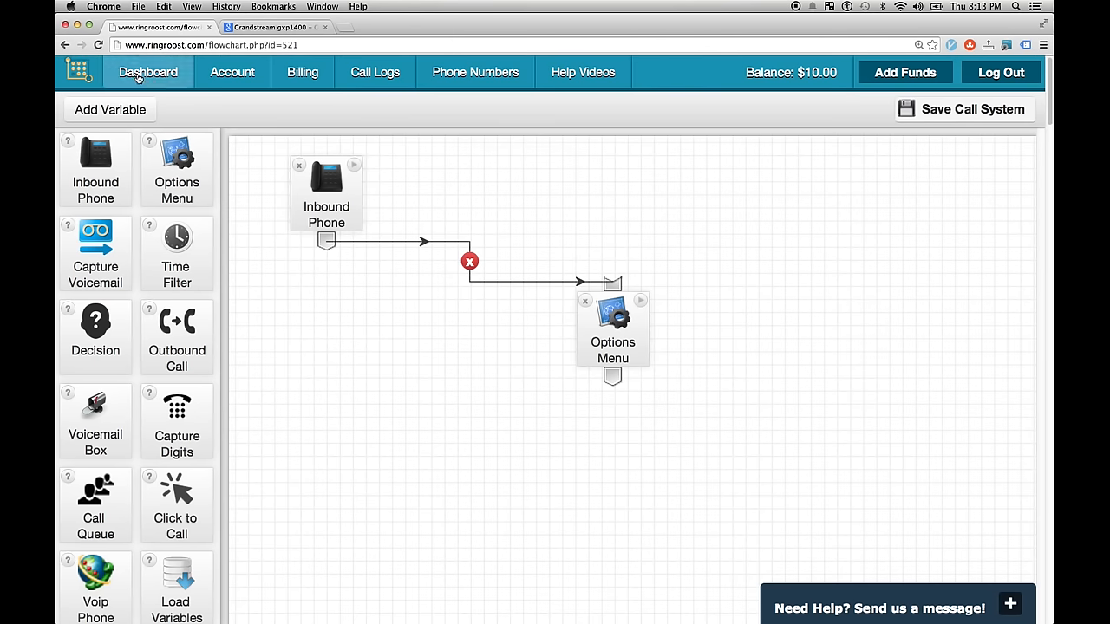
pyautogui.click(148, 72)
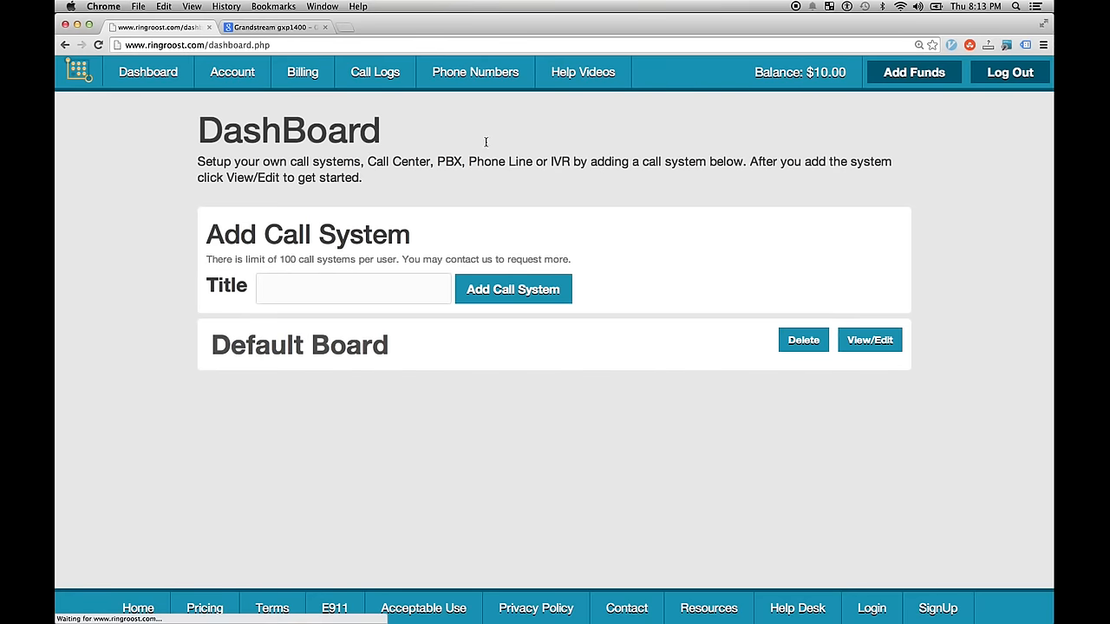
# Search available numbers in area code 704 and buy the Belmont, NC number
pyautogui.click(474, 71)
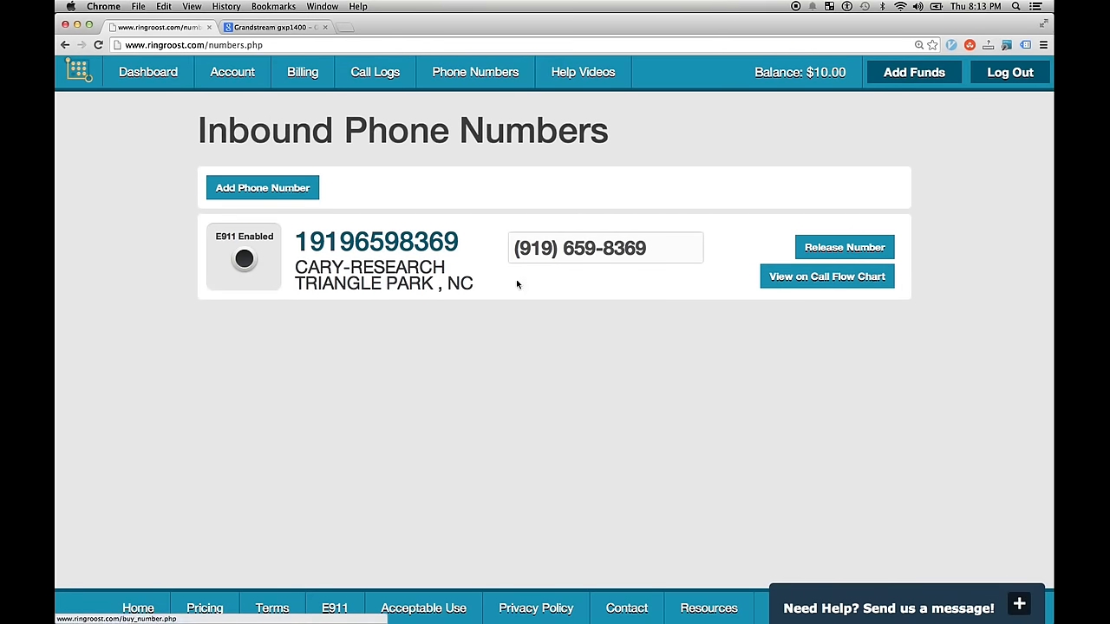
pyautogui.moveTo(340, 157)
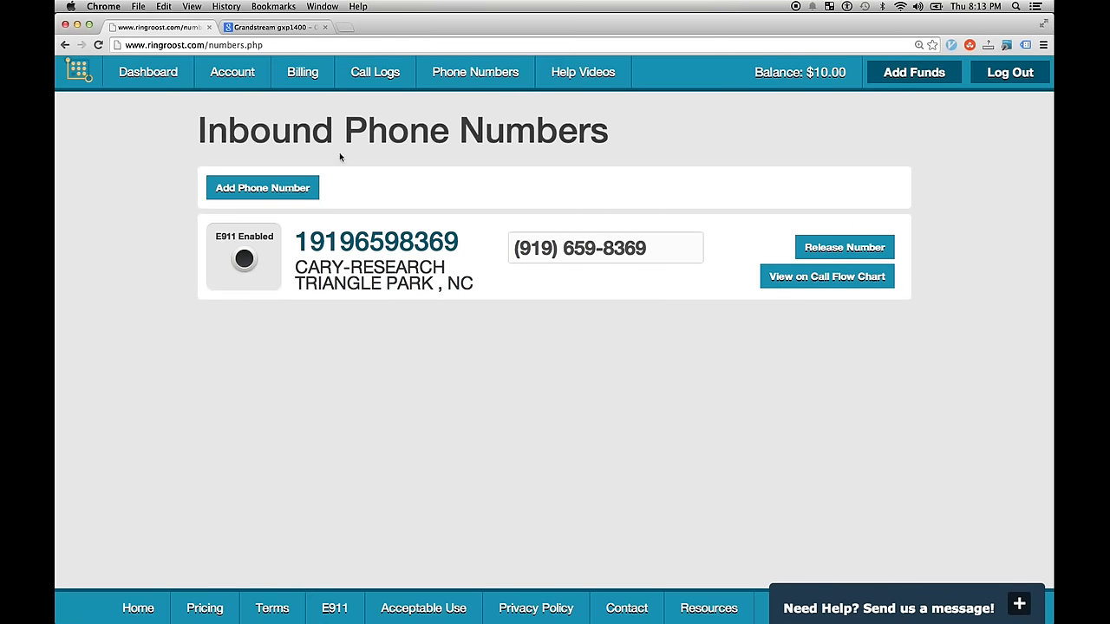
pyautogui.click(262, 188)
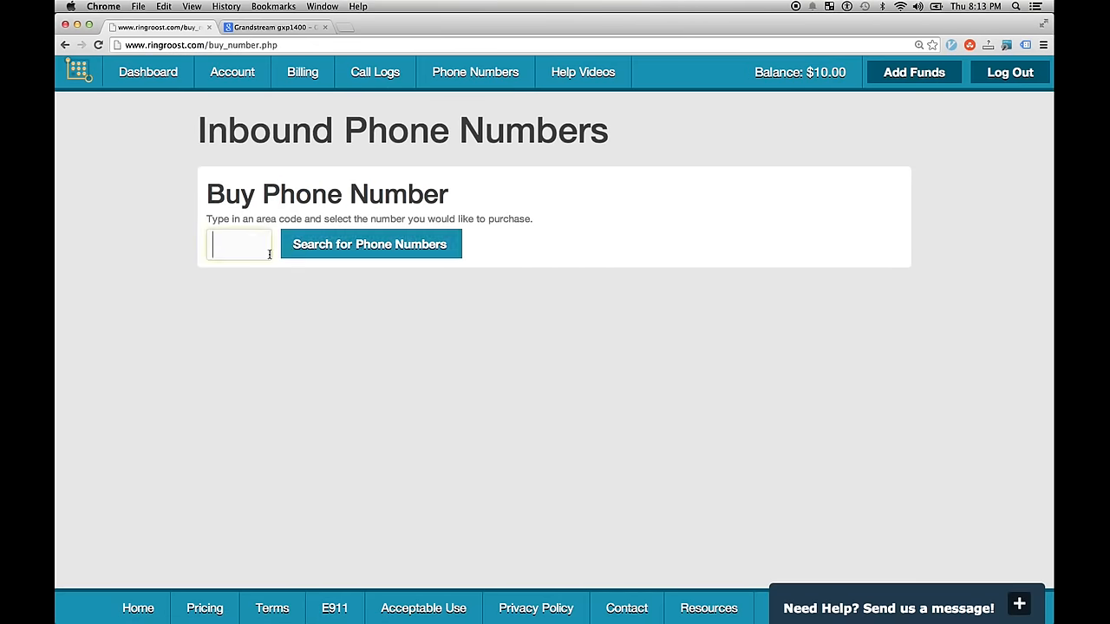
pyautogui.write('704')
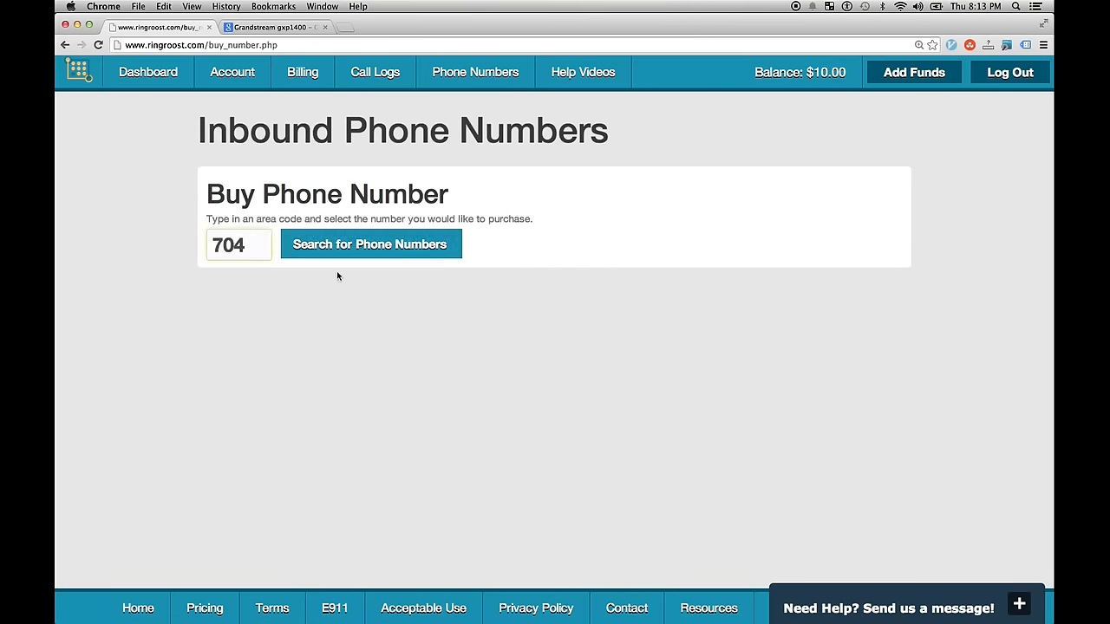
pyautogui.click(371, 244)
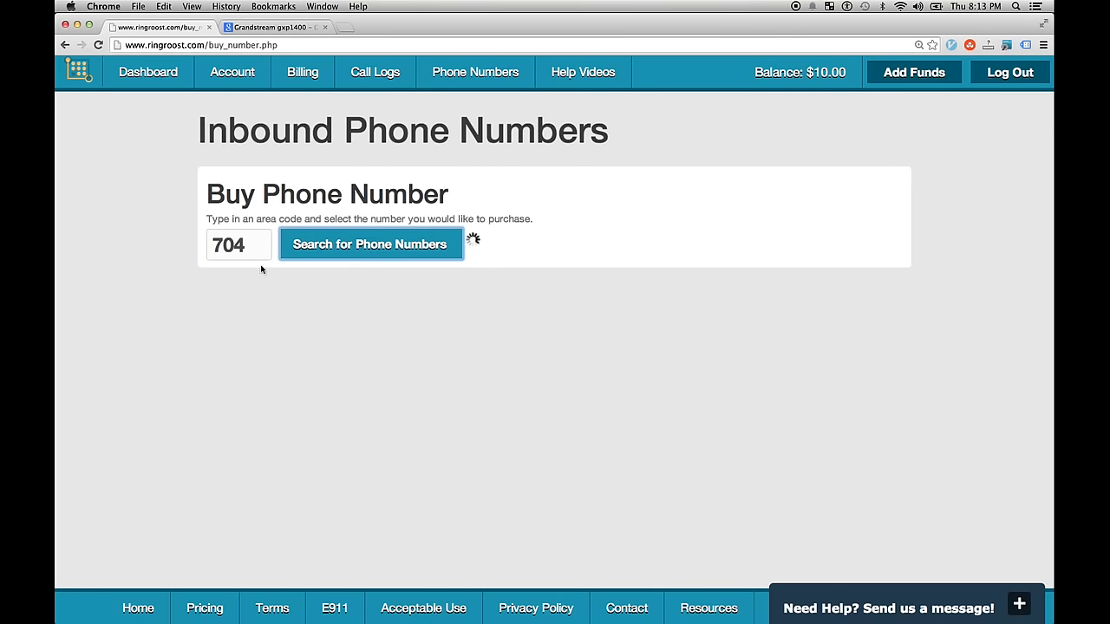
pyautogui.click(370, 243)
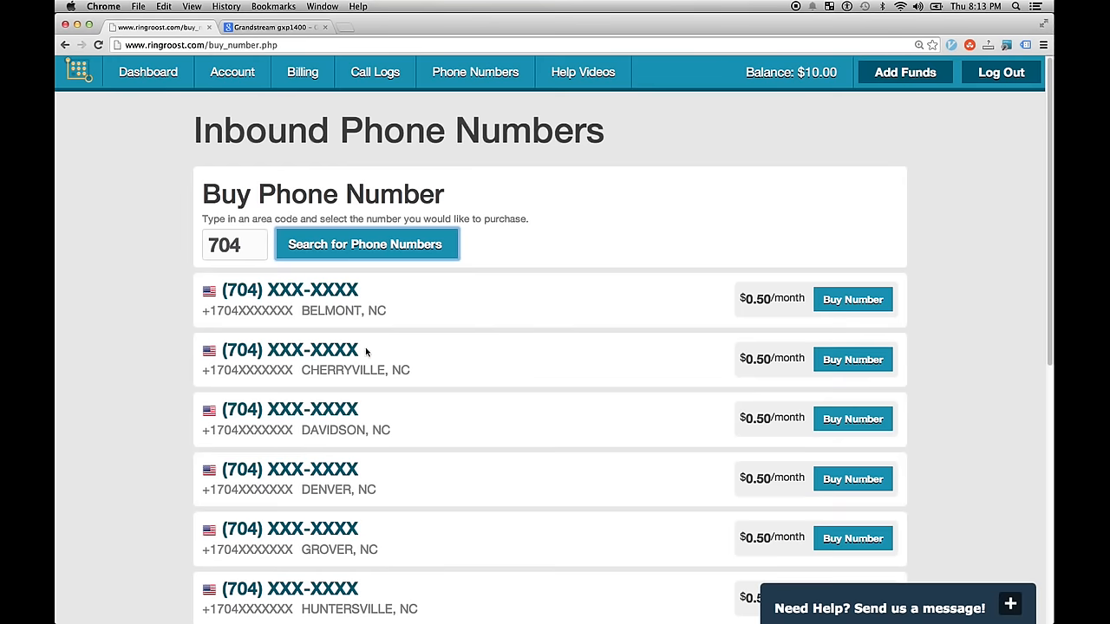
pyautogui.click(852, 299)
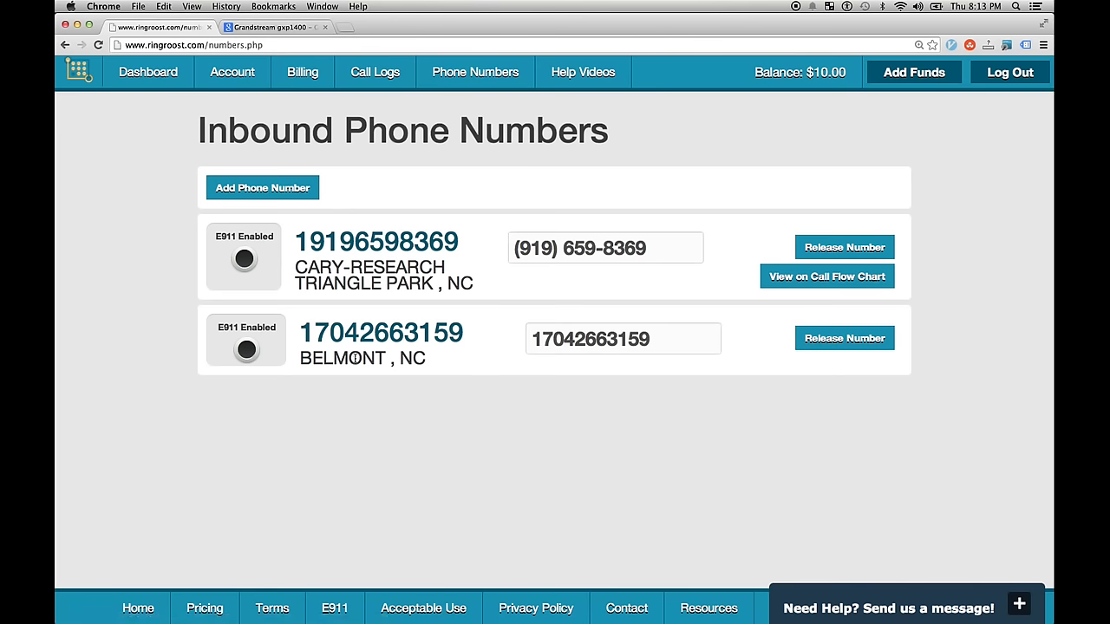
# Search area code 918 for numbers, listing the Depew and Owasso, OK options
pyautogui.click(262, 187)
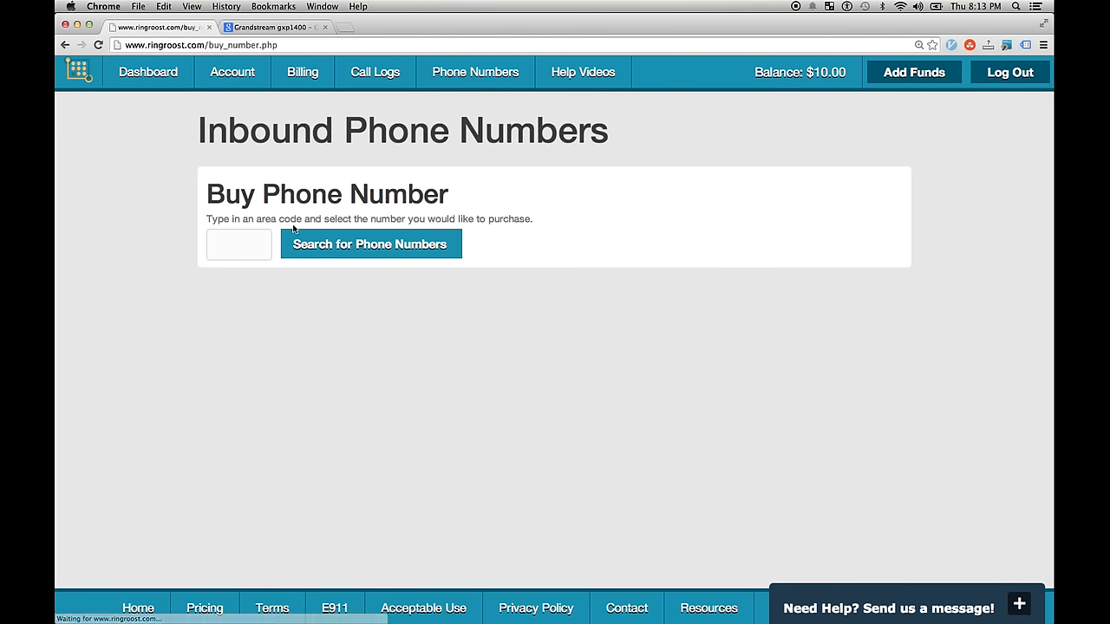
pyautogui.click(238, 243)
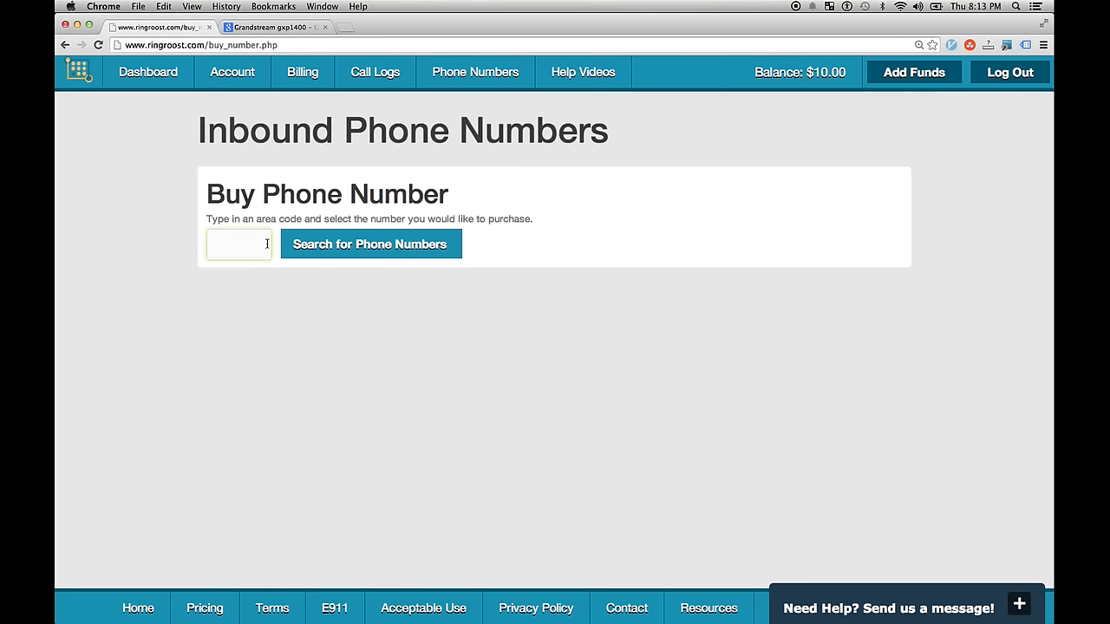
pyautogui.write('918')
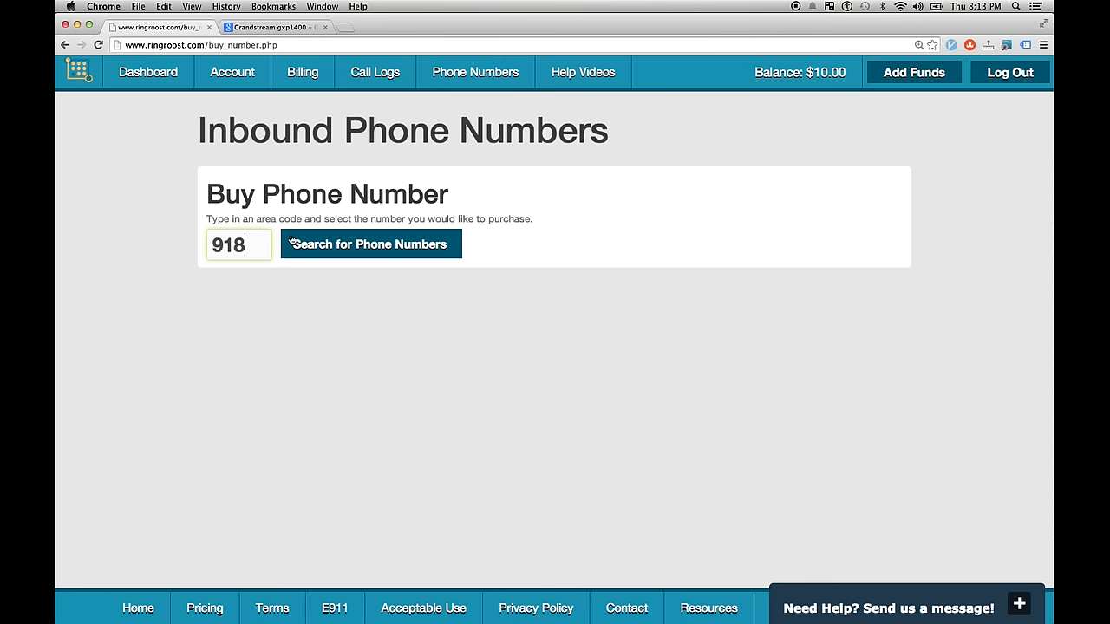
pyautogui.click(370, 244)
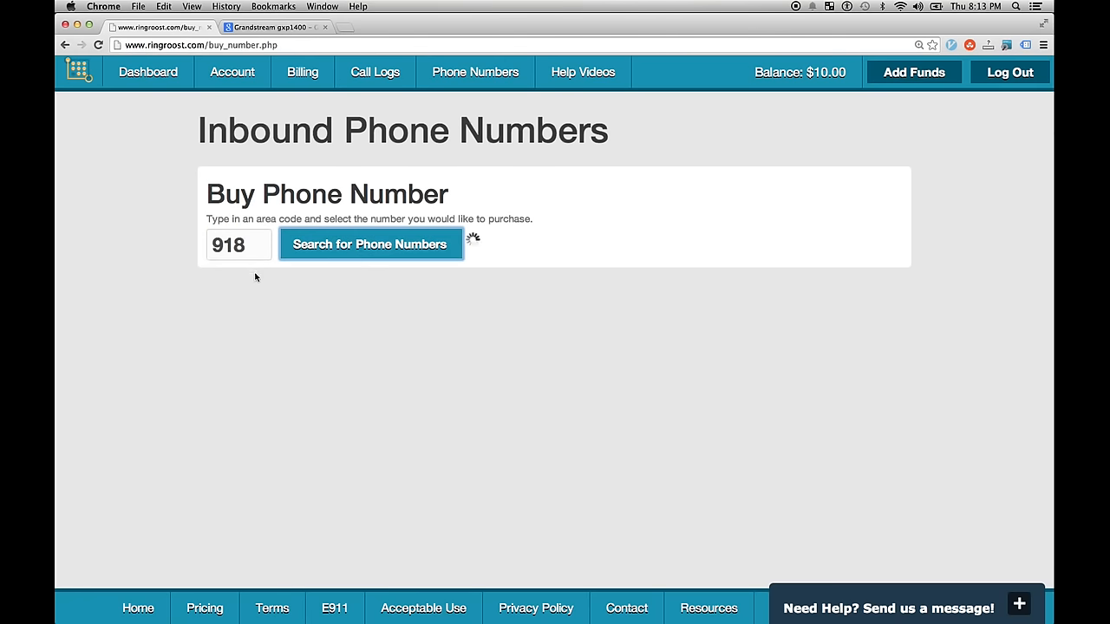
pyautogui.click(370, 244)
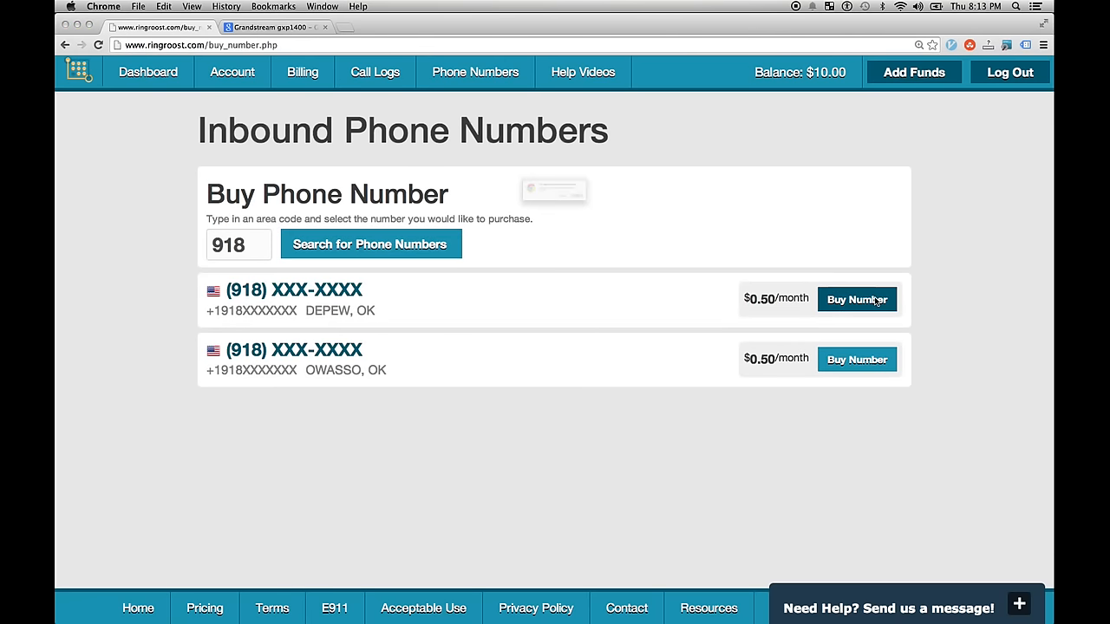
pyautogui.moveTo(523, 358)
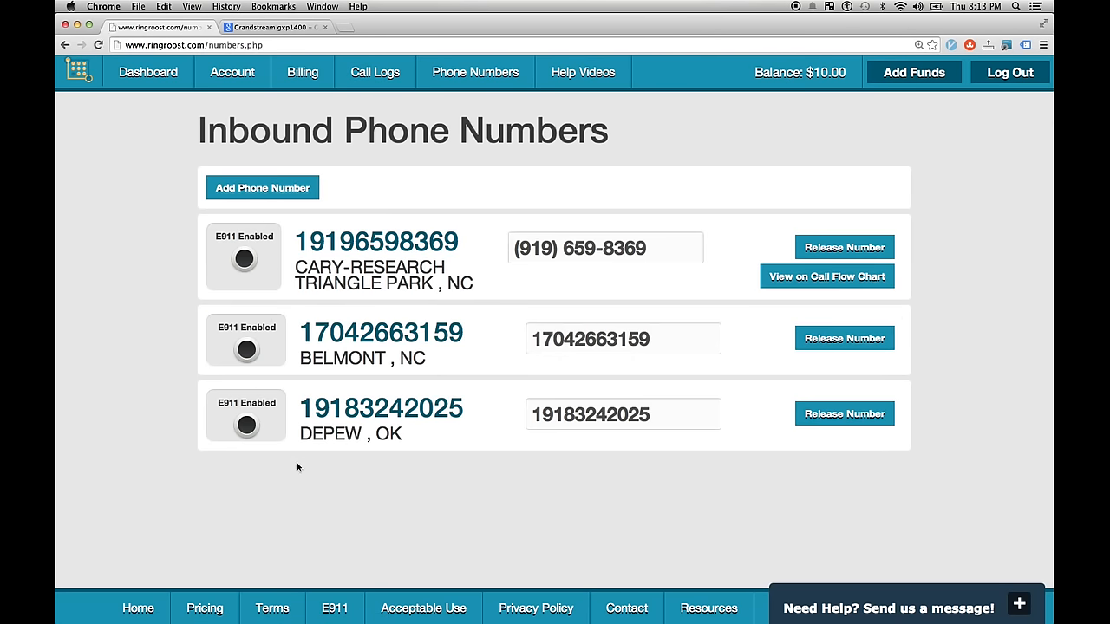
# Append (line1) to the 919 number's label and (line2) to the 918 number's label
pyautogui.click(604, 247)
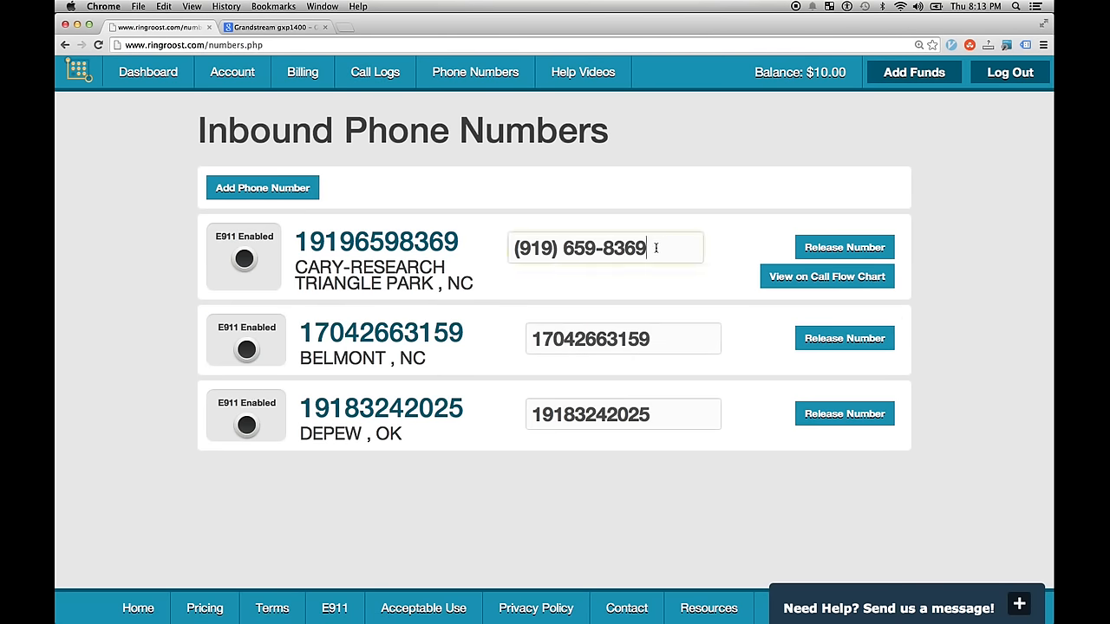
pyautogui.write('()')
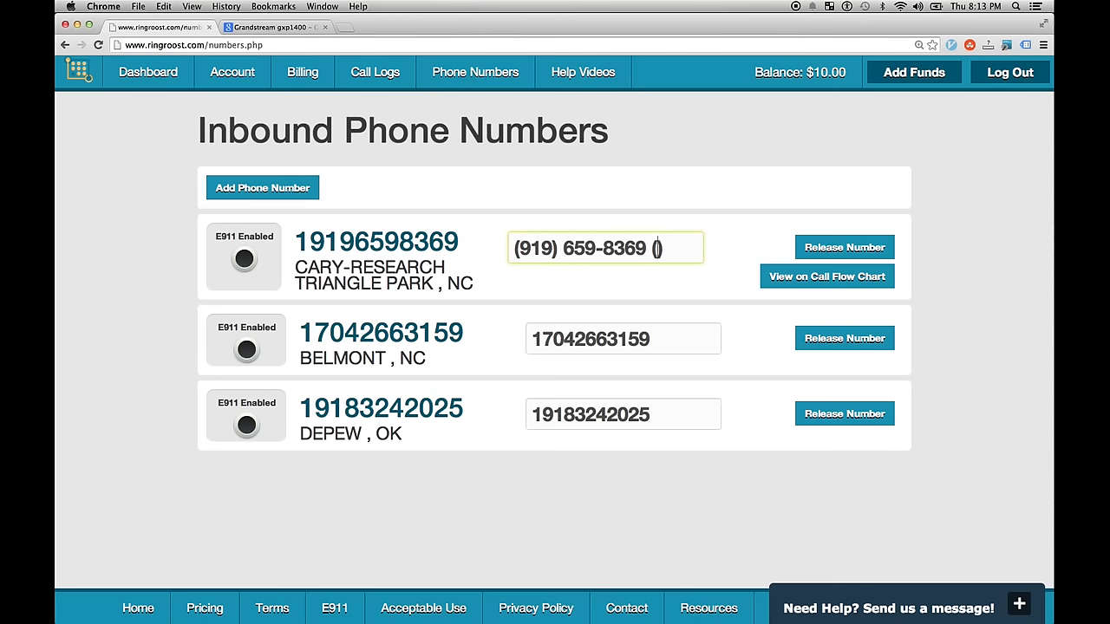
pyautogui.write('line1')
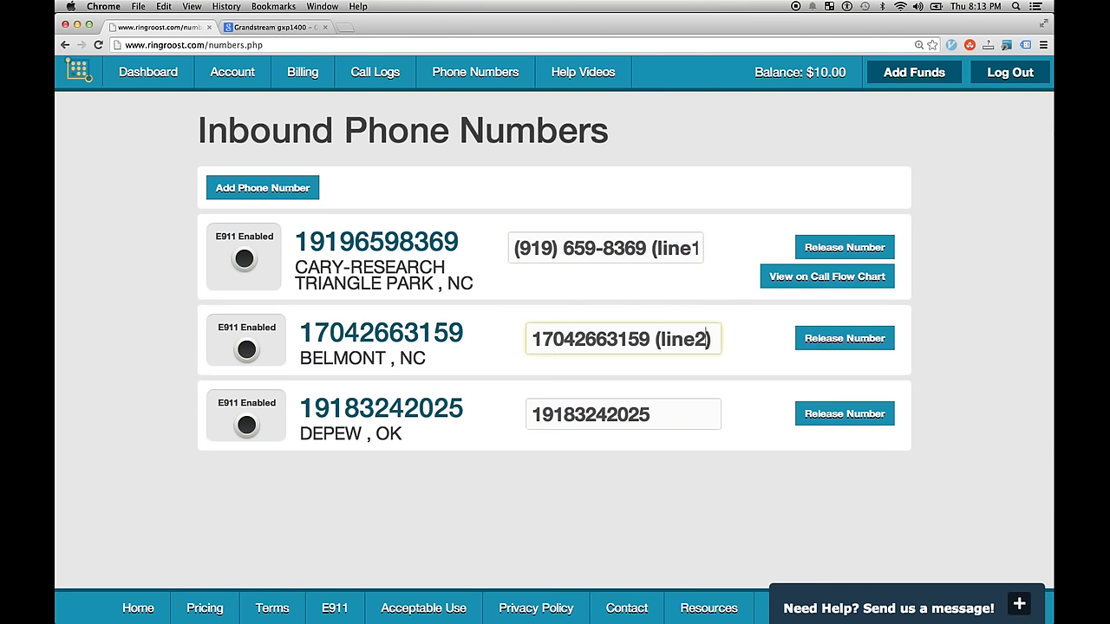
pyautogui.click(623, 414)
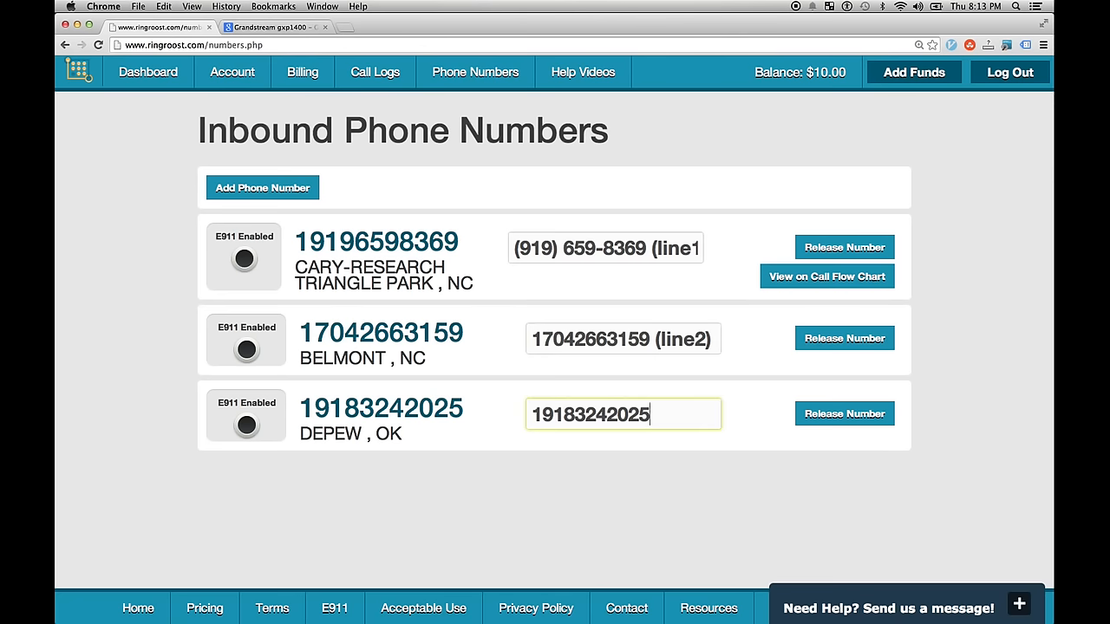
pyautogui.write('(line)')
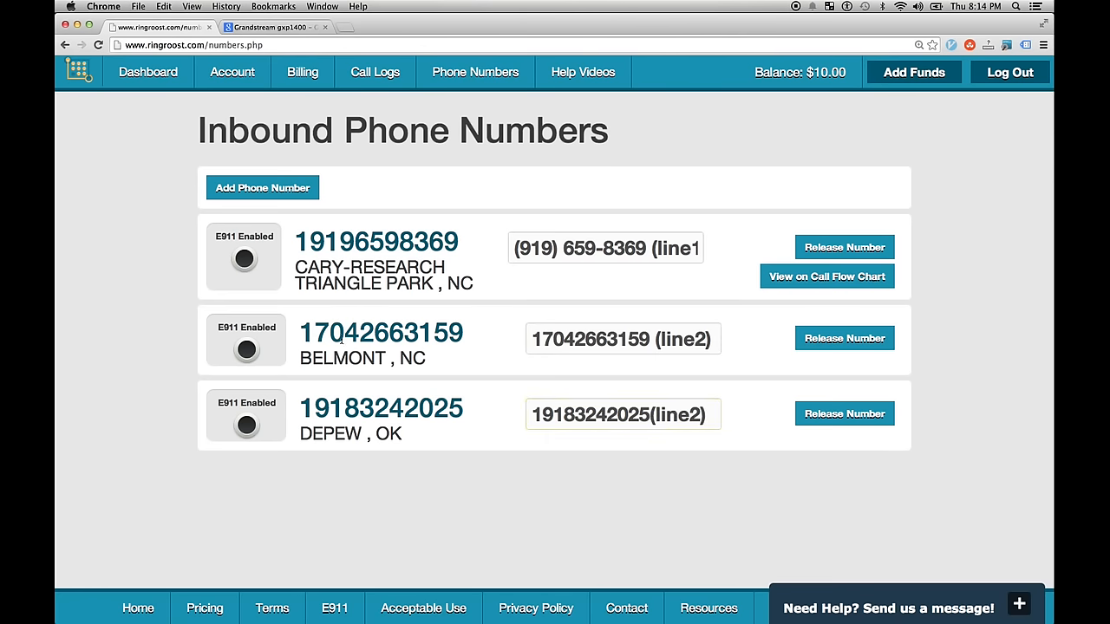
pyautogui.click(245, 259)
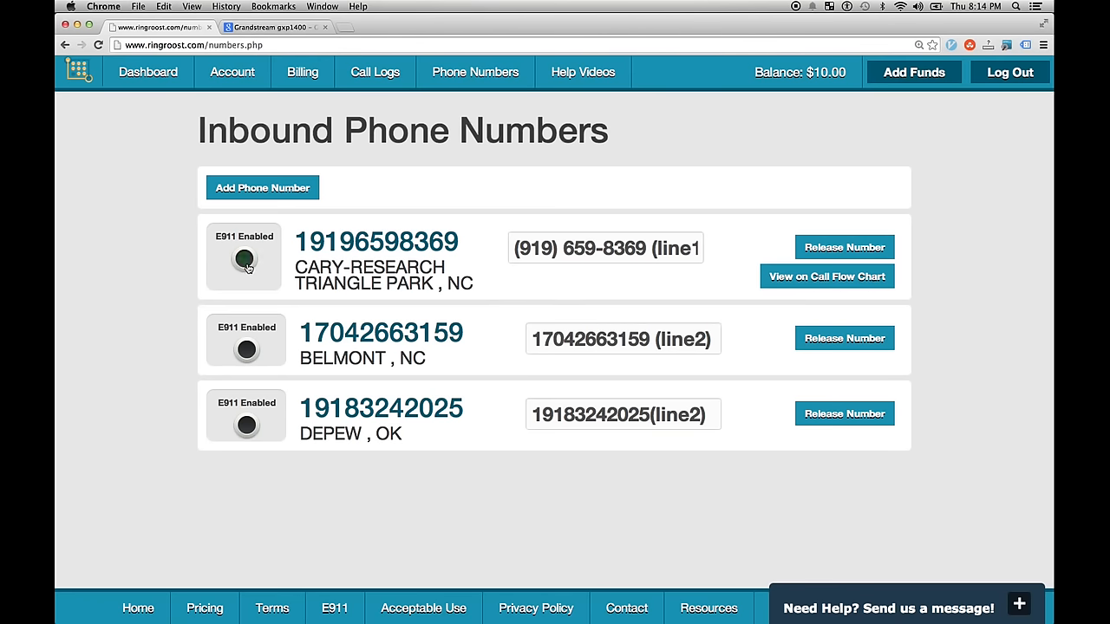
pyautogui.moveTo(269, 205)
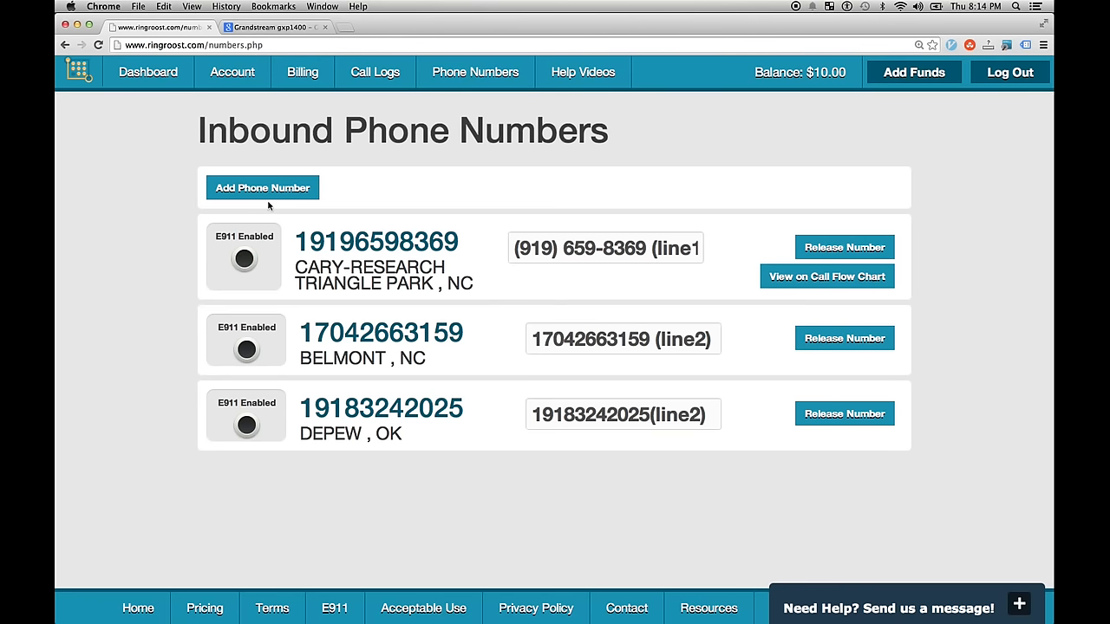
pyautogui.moveTo(1008, 405)
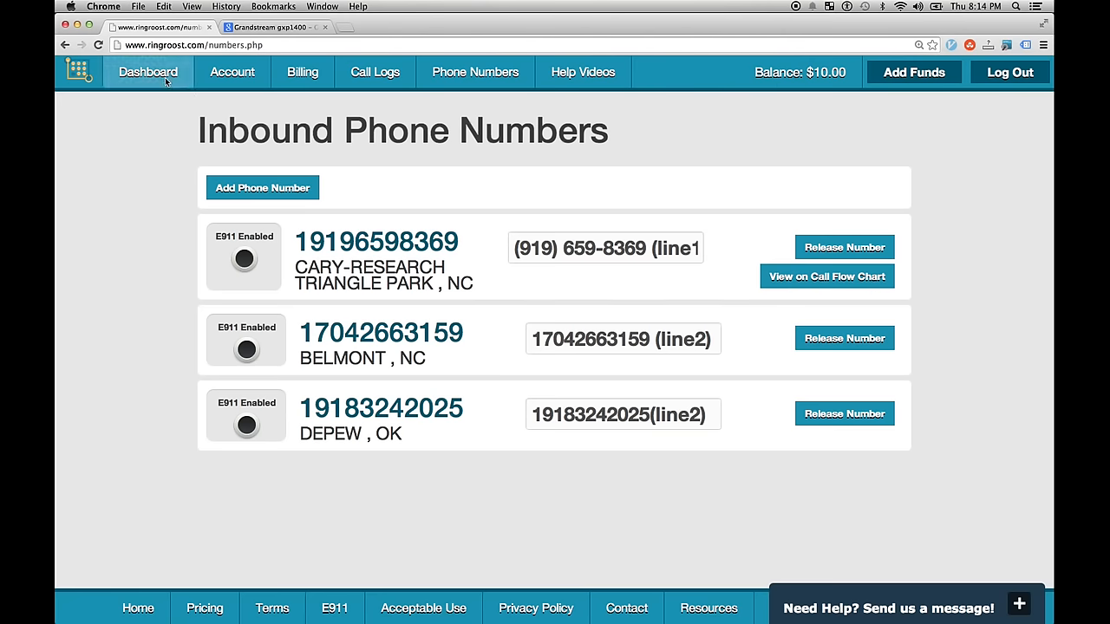
# Retitle the Default Board call system on the dashboard as 'My PBX' and open View/Edit
pyautogui.click(148, 72)
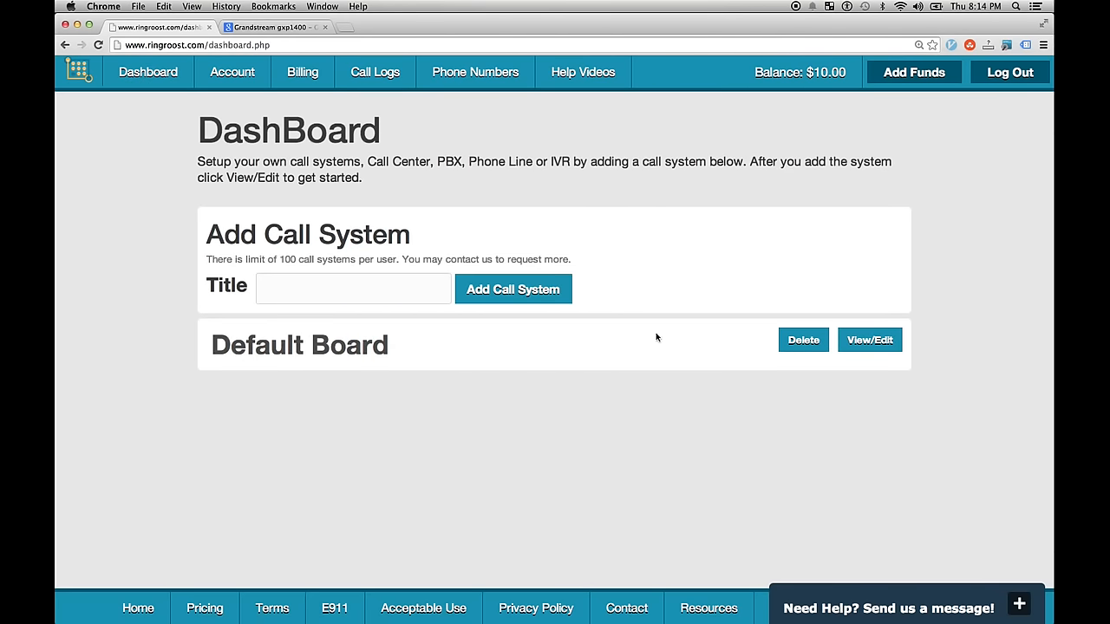
pyautogui.click(353, 287)
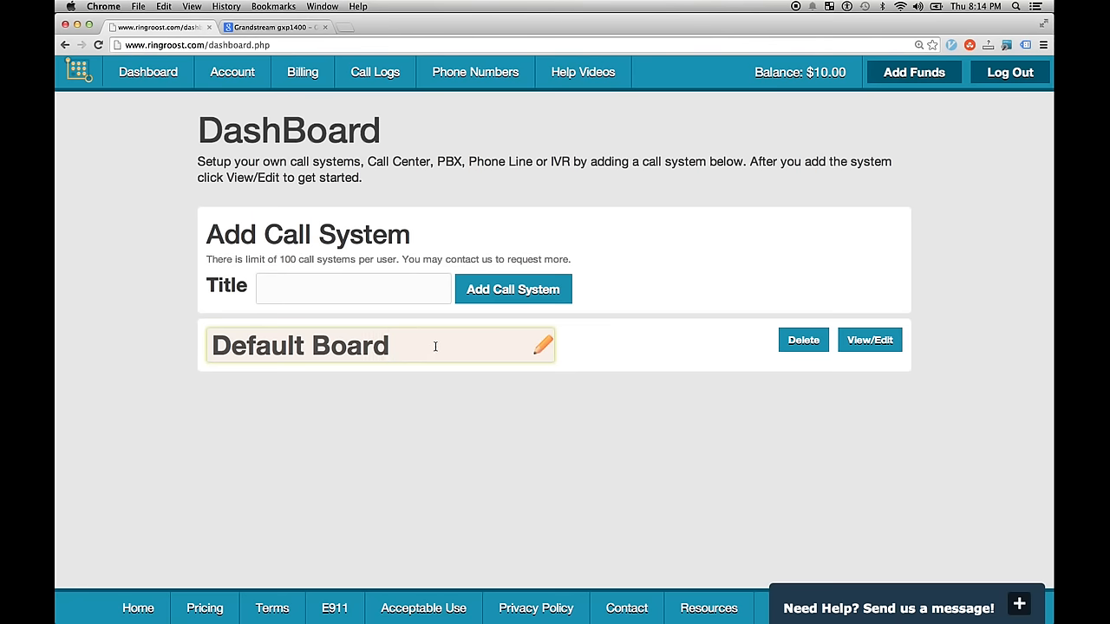
pyautogui.click(353, 288)
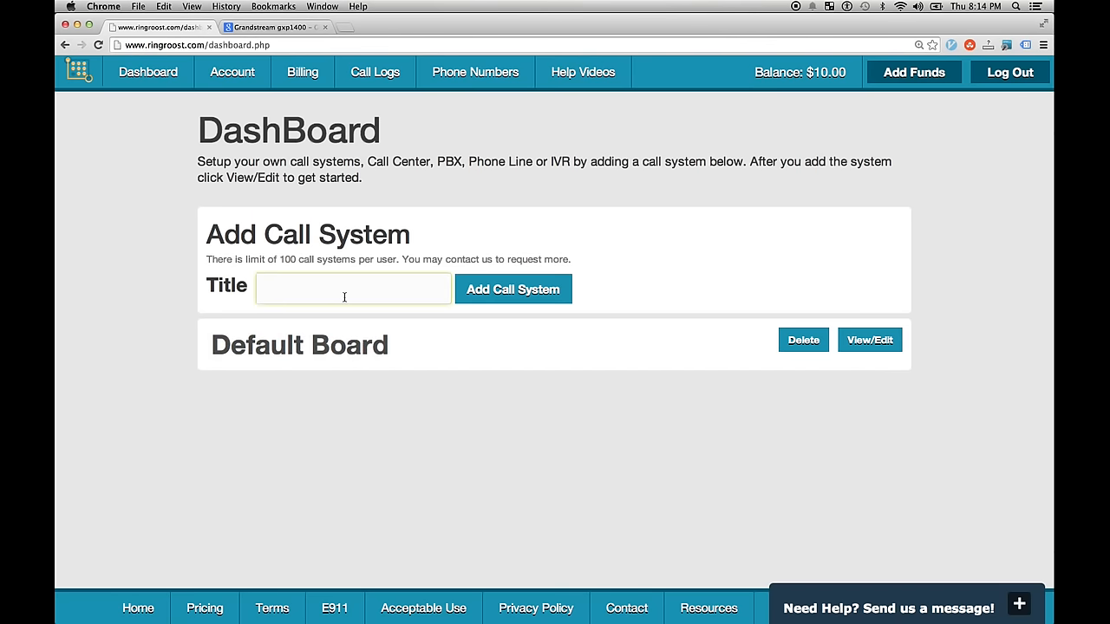
pyautogui.moveTo(373, 344)
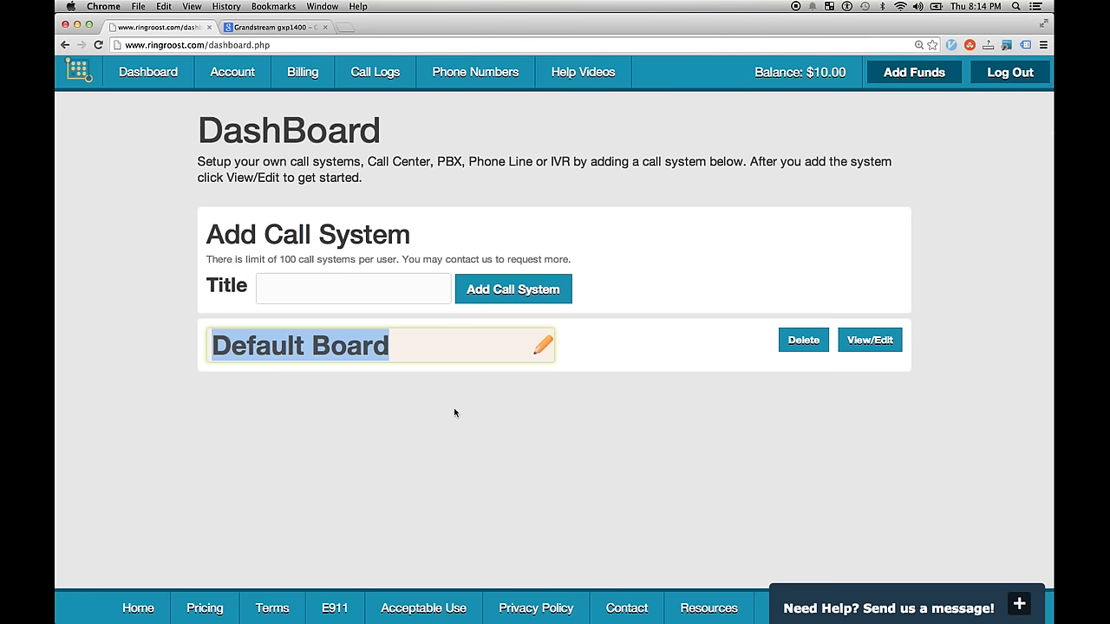
pyautogui.write('My PBX')
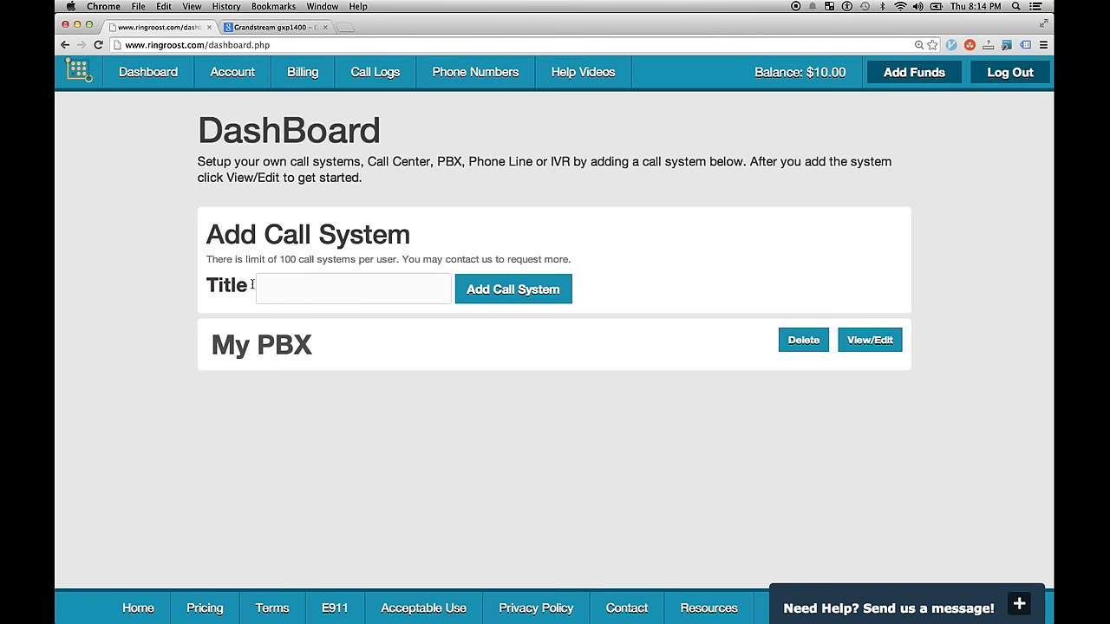
pyautogui.moveTo(878, 358)
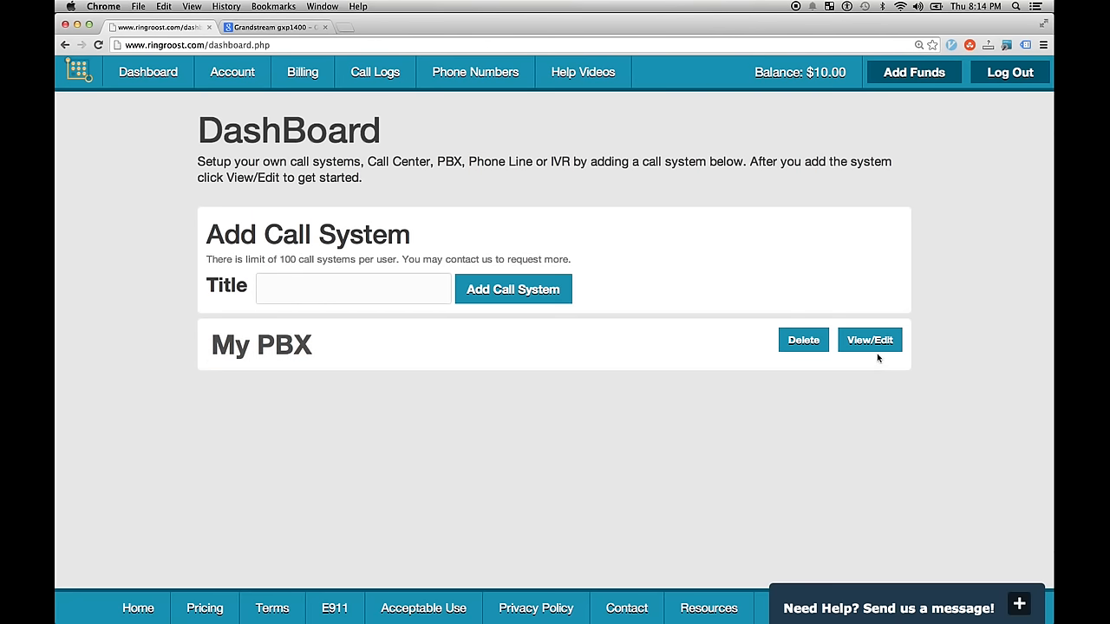
pyautogui.click(870, 339)
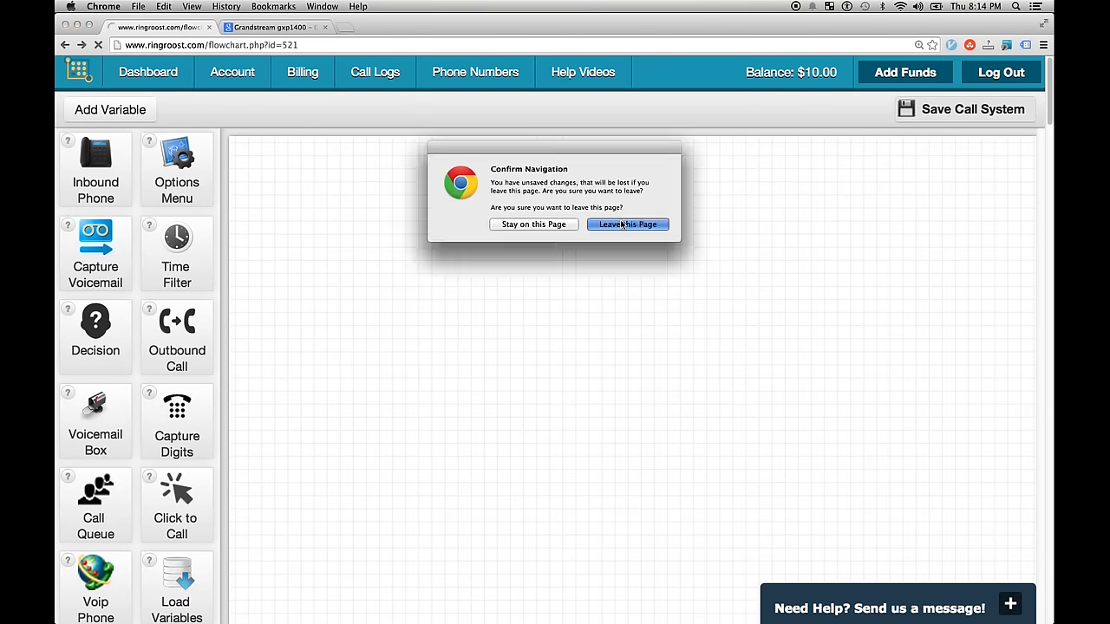
# Open the My PBX flowchart and delete the leftover Options Menu block
pyautogui.click(627, 224)
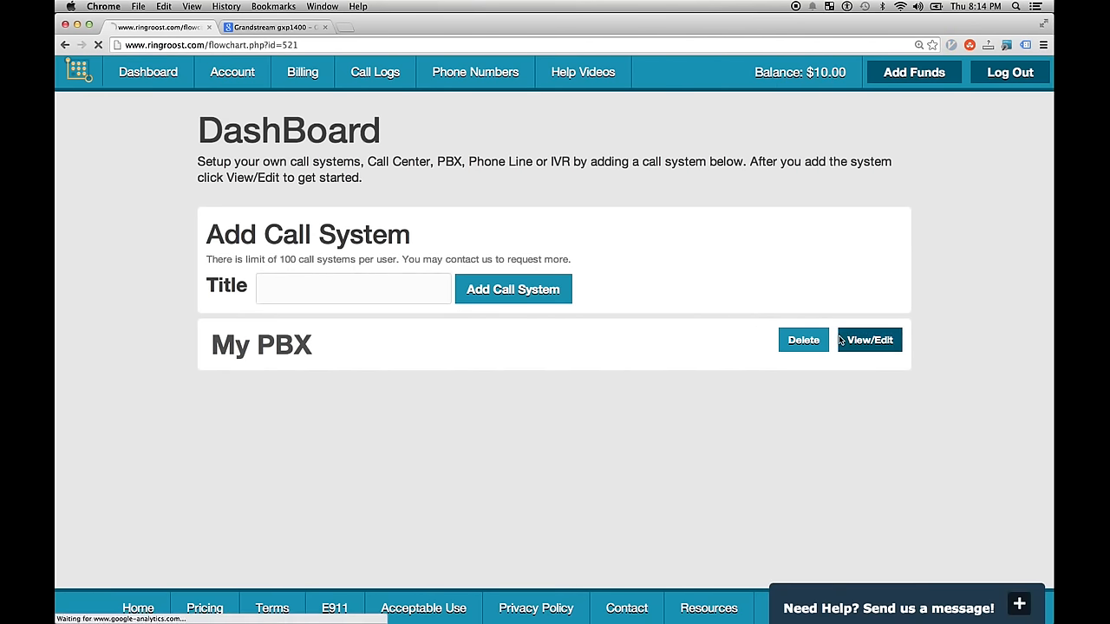
pyautogui.click(868, 339)
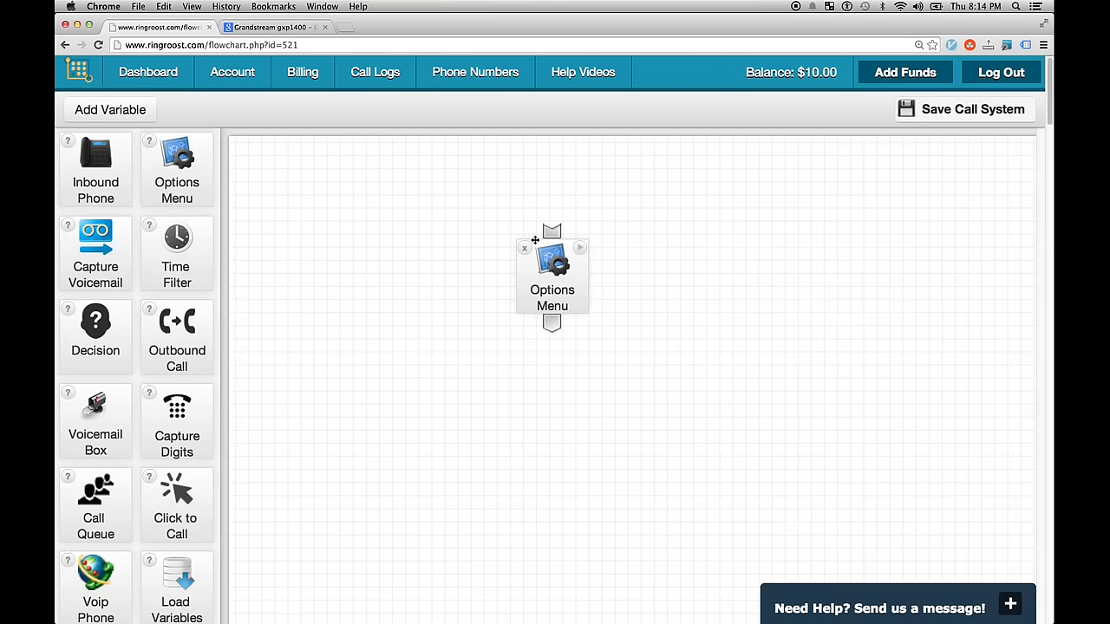
pyautogui.click(962, 109)
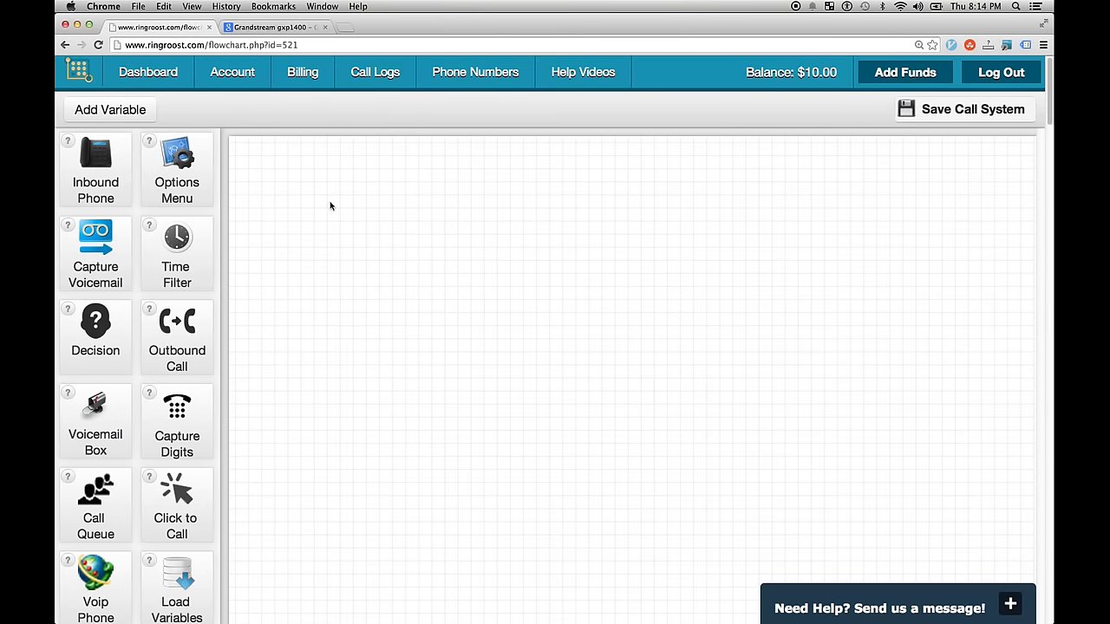
pyautogui.moveTo(410, 250)
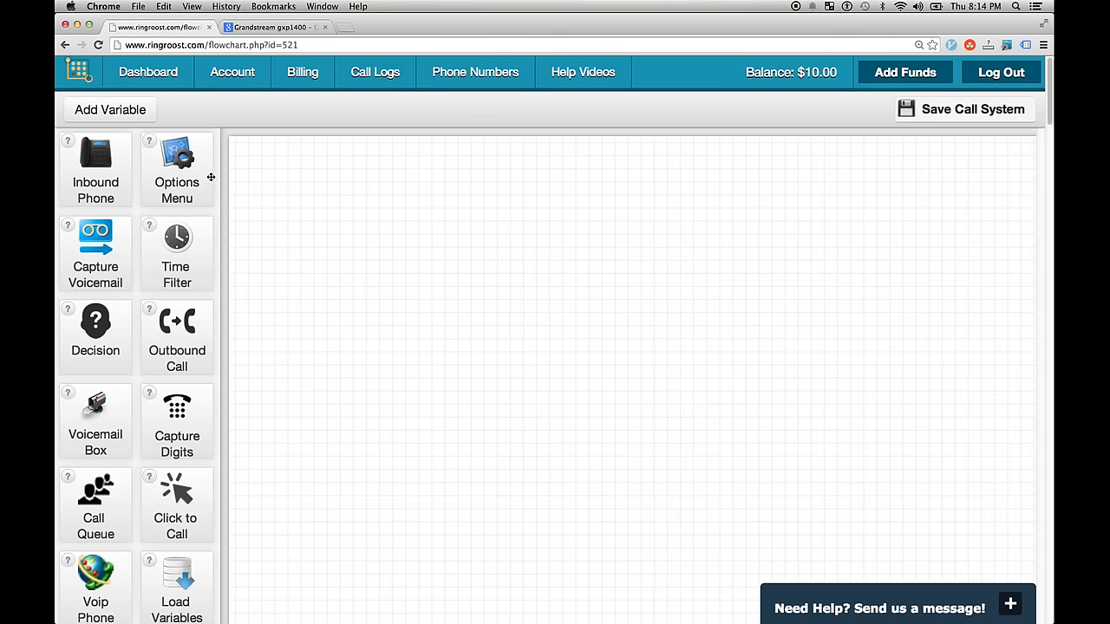
pyautogui.moveTo(366, 327)
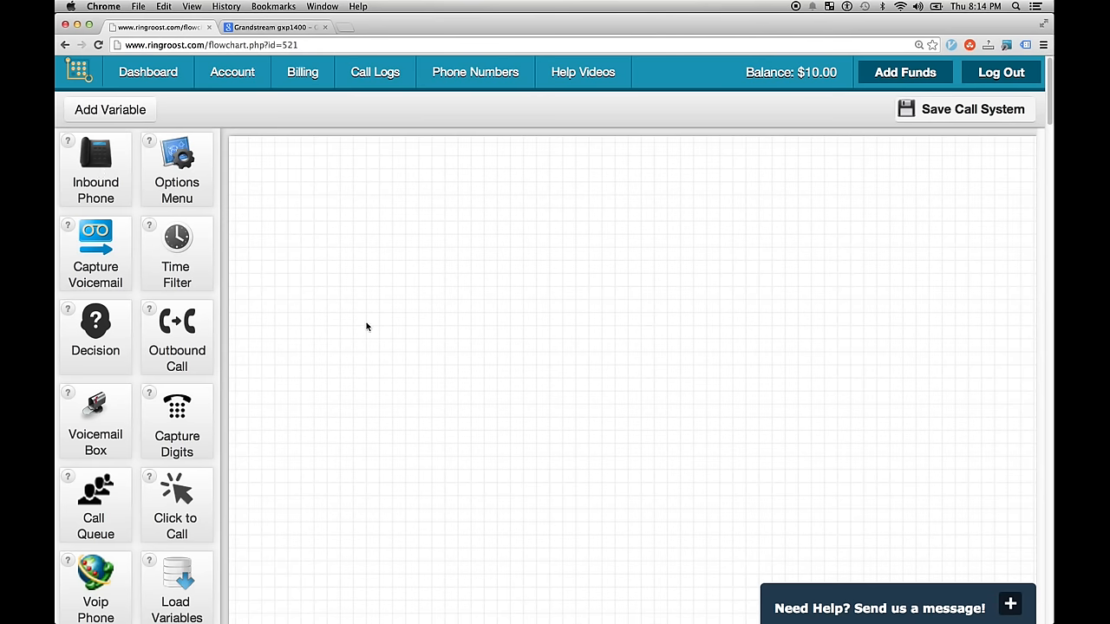
pyautogui.moveTo(393, 403)
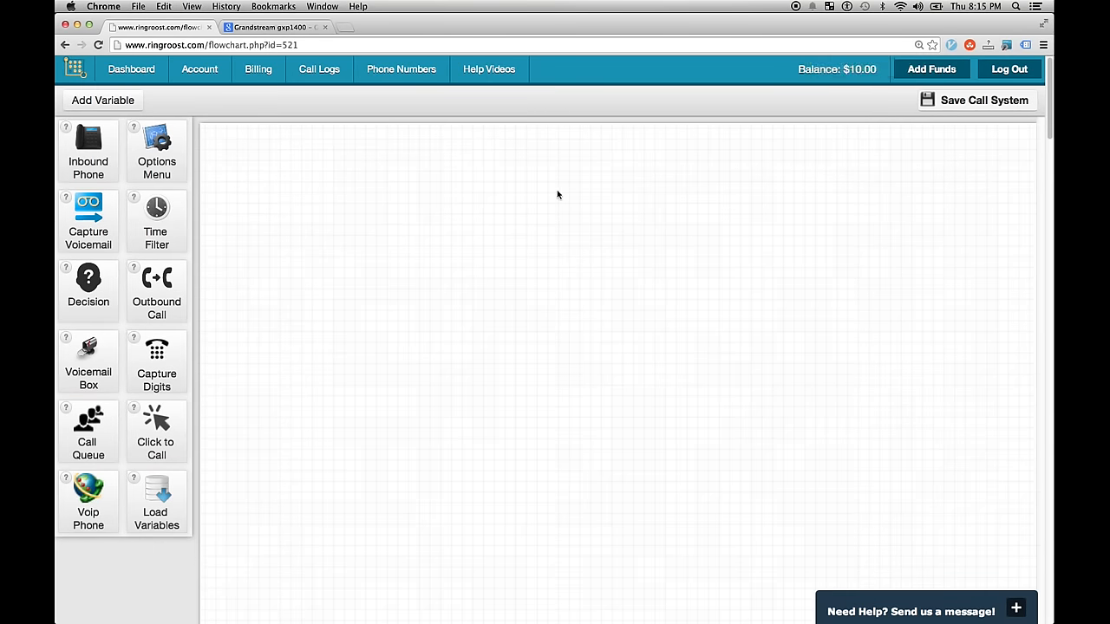
pyautogui.moveTo(628, 411)
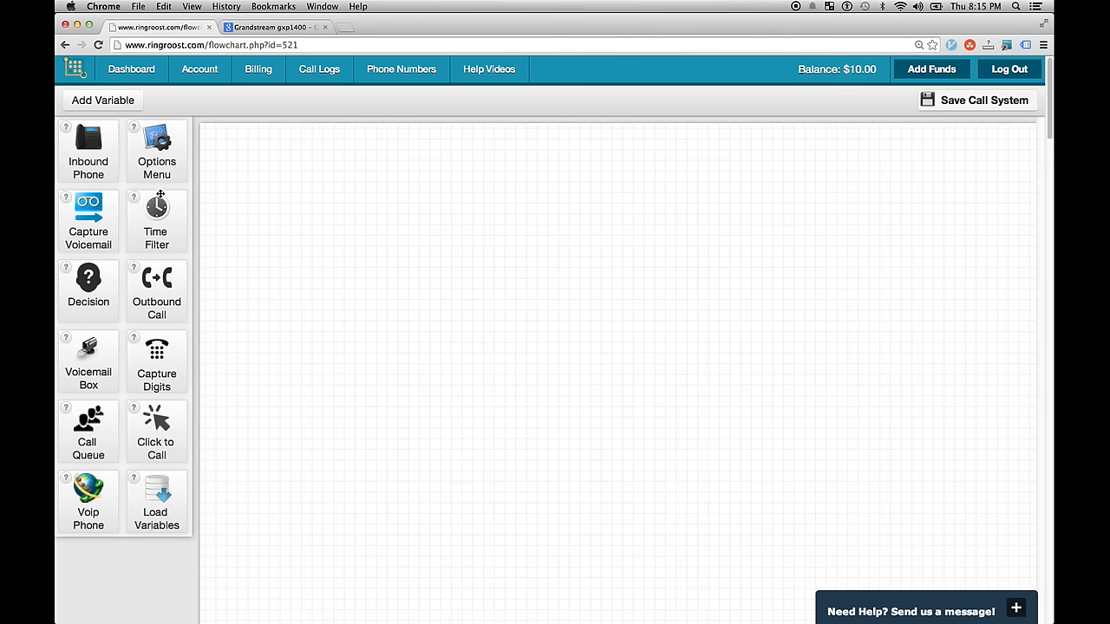
pyautogui.moveTo(88, 143); pyautogui.dragTo(268, 173)
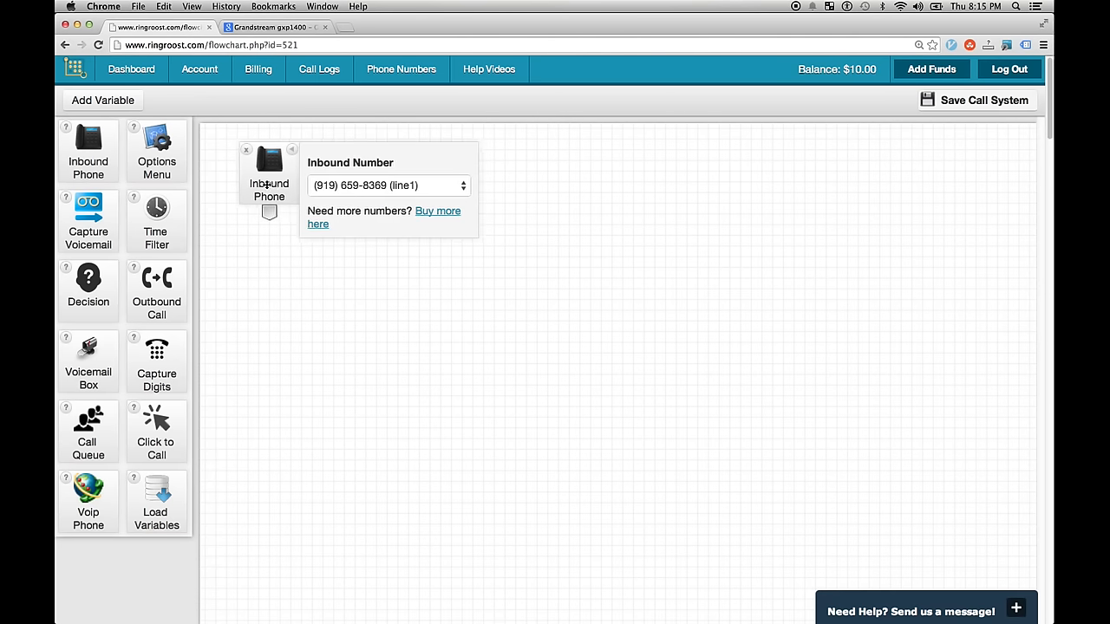
pyautogui.moveTo(269, 173); pyautogui.dragTo(241, 165)
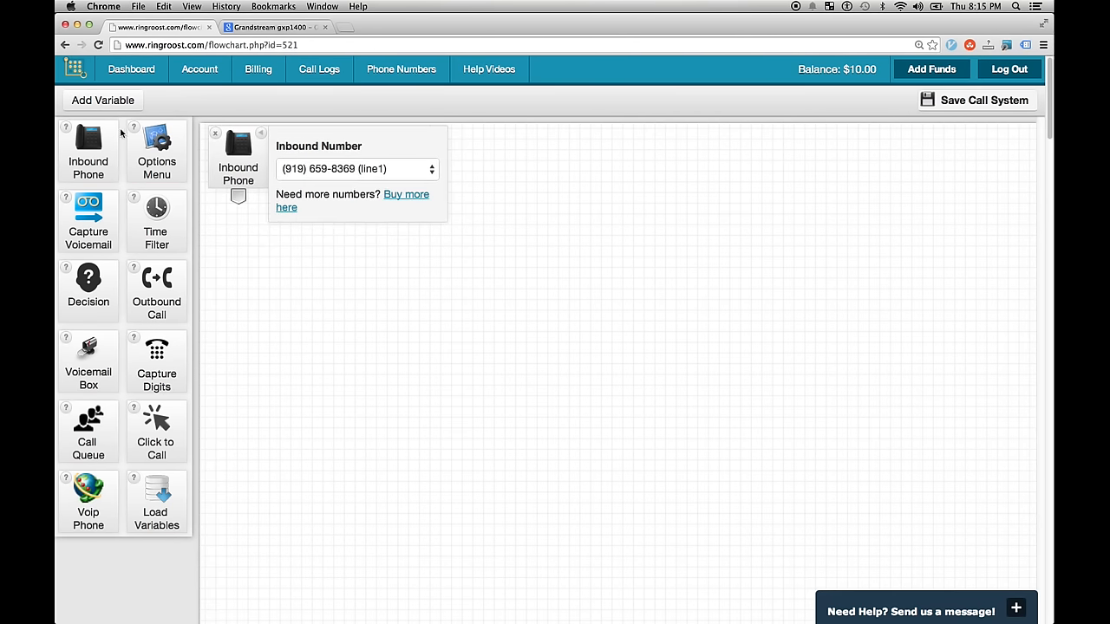
pyautogui.moveTo(258, 147)
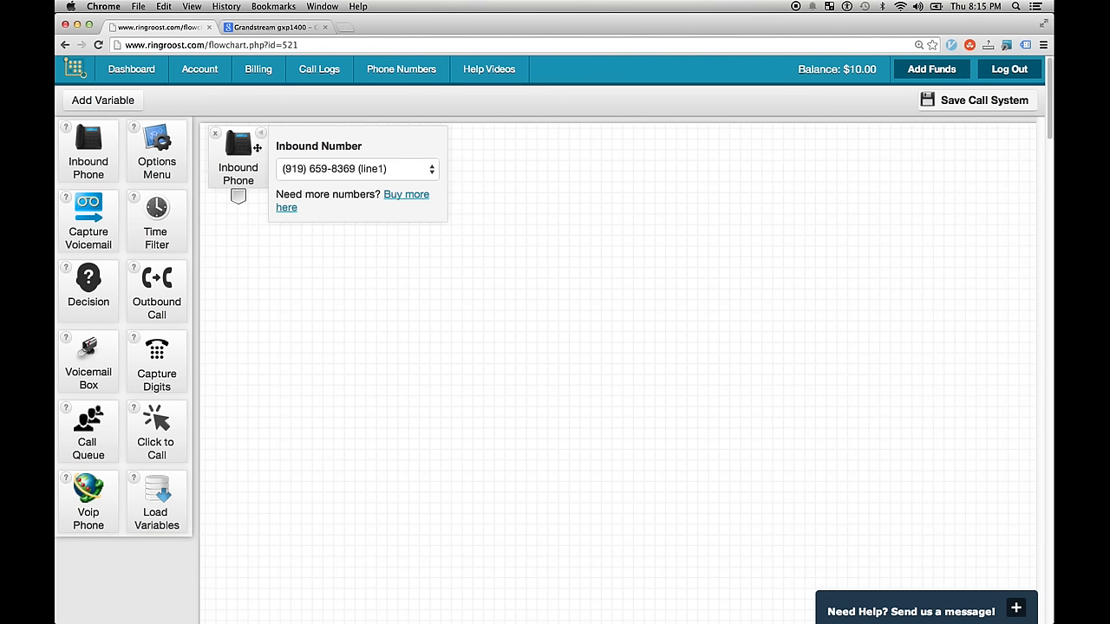
pyautogui.moveTo(380, 171)
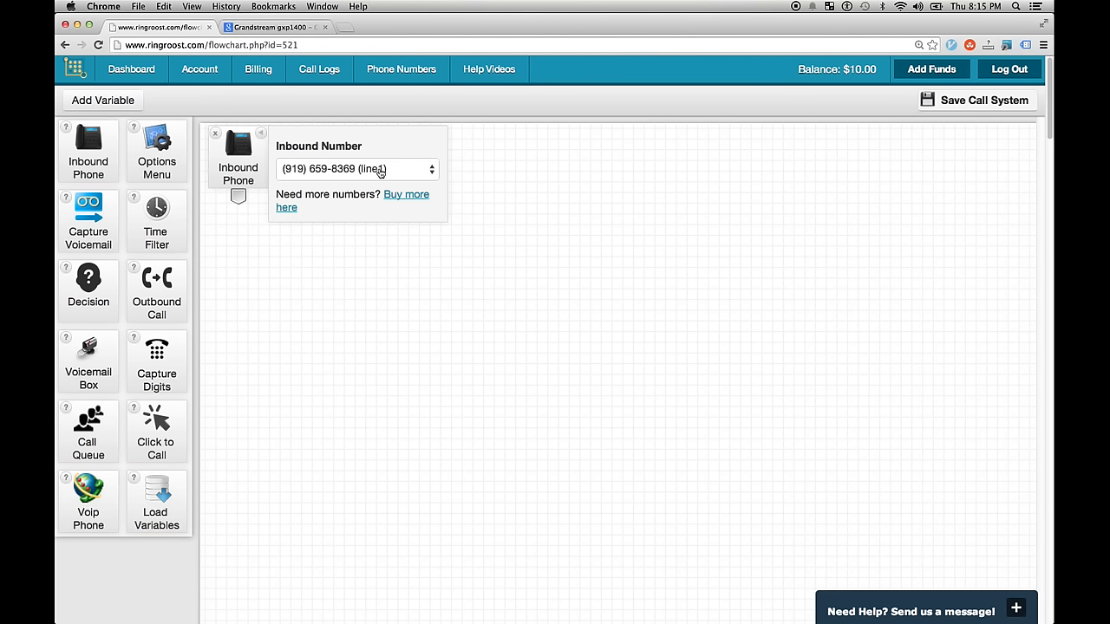
pyautogui.moveTo(298, 182)
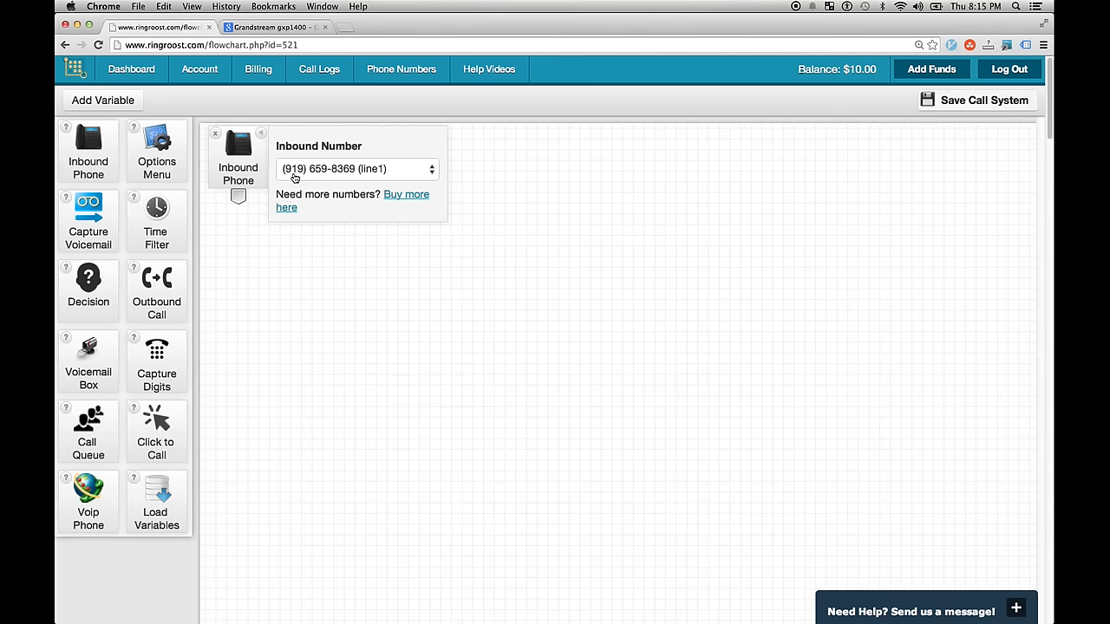
pyautogui.moveTo(351, 177)
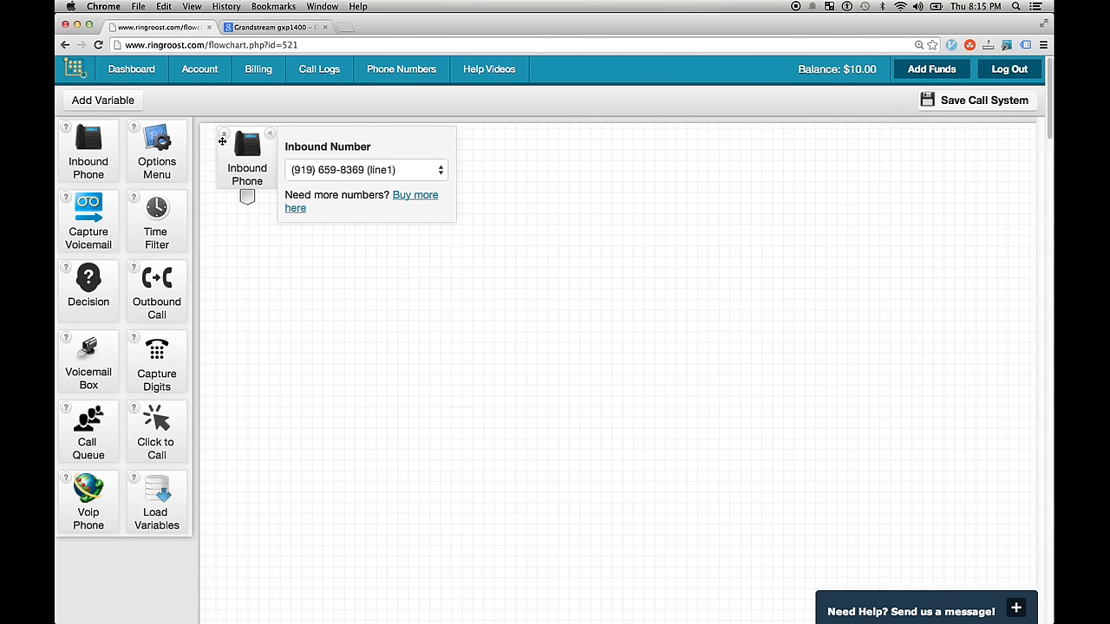
pyautogui.moveTo(247, 143); pyautogui.dragTo(236, 143)
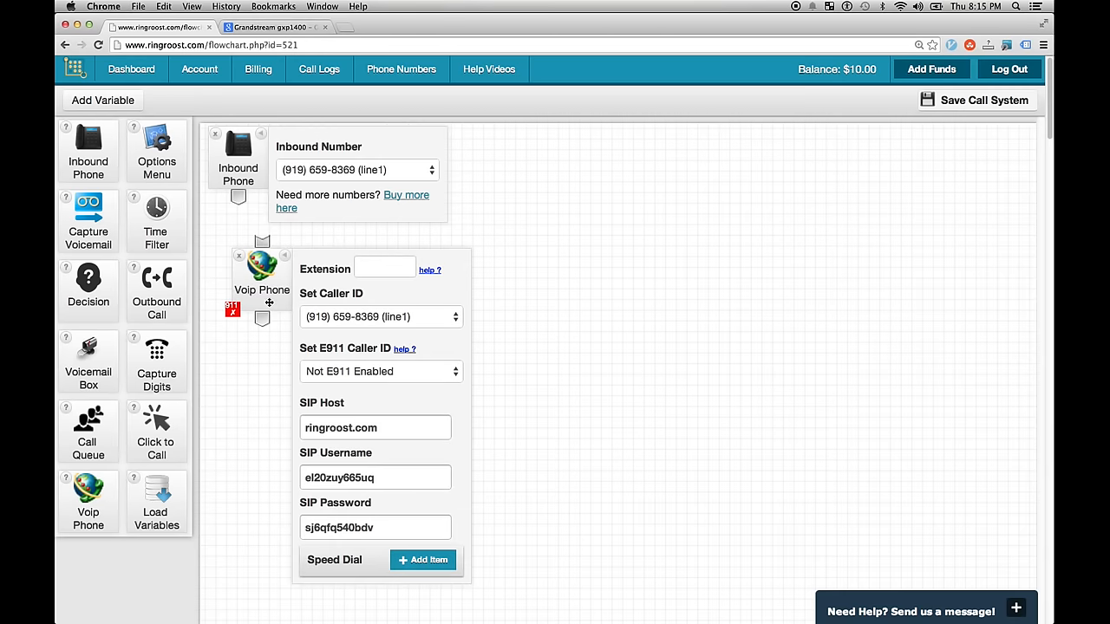
# Drag a trial Options Menu block below the inbound number and type 'hi how ar'
pyautogui.moveTo(262, 289); pyautogui.dragTo(387, 332)
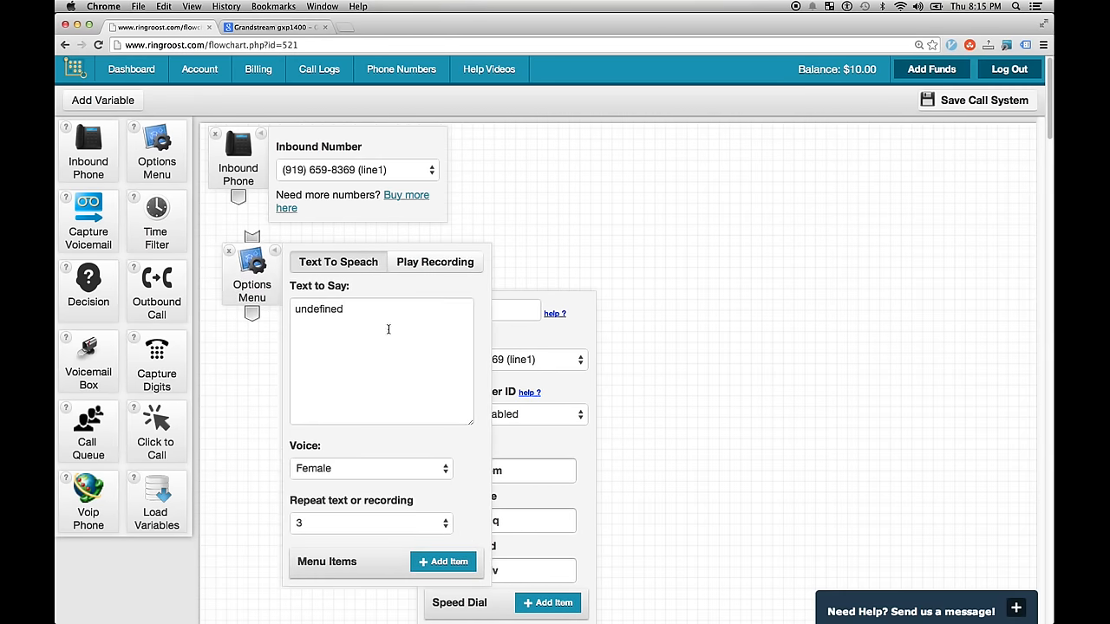
pyautogui.write('hi how')
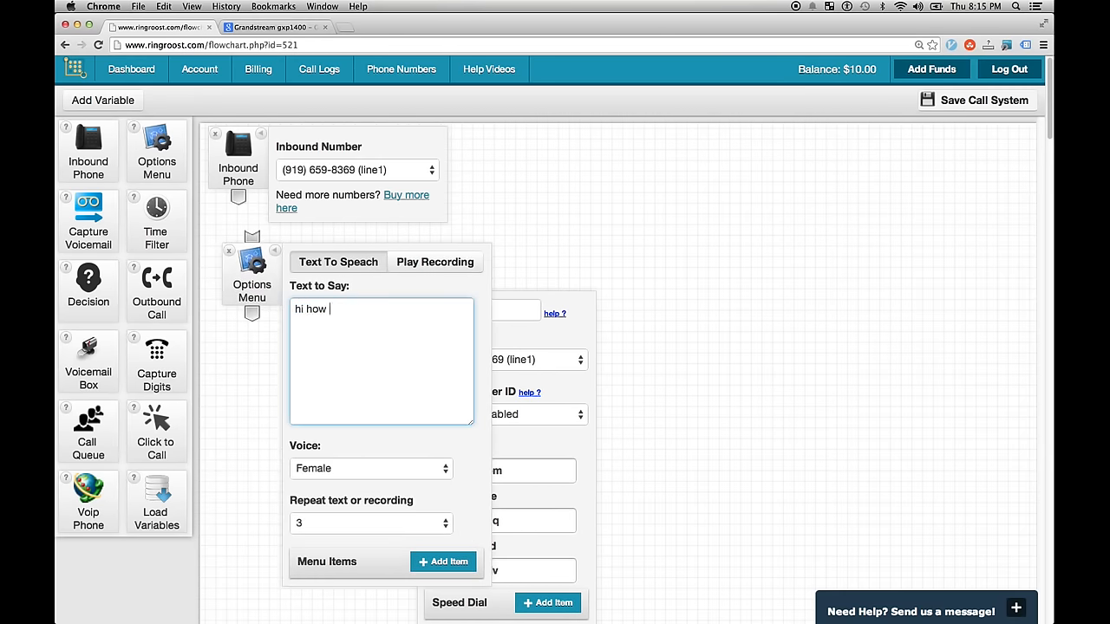
pyautogui.write('ar')
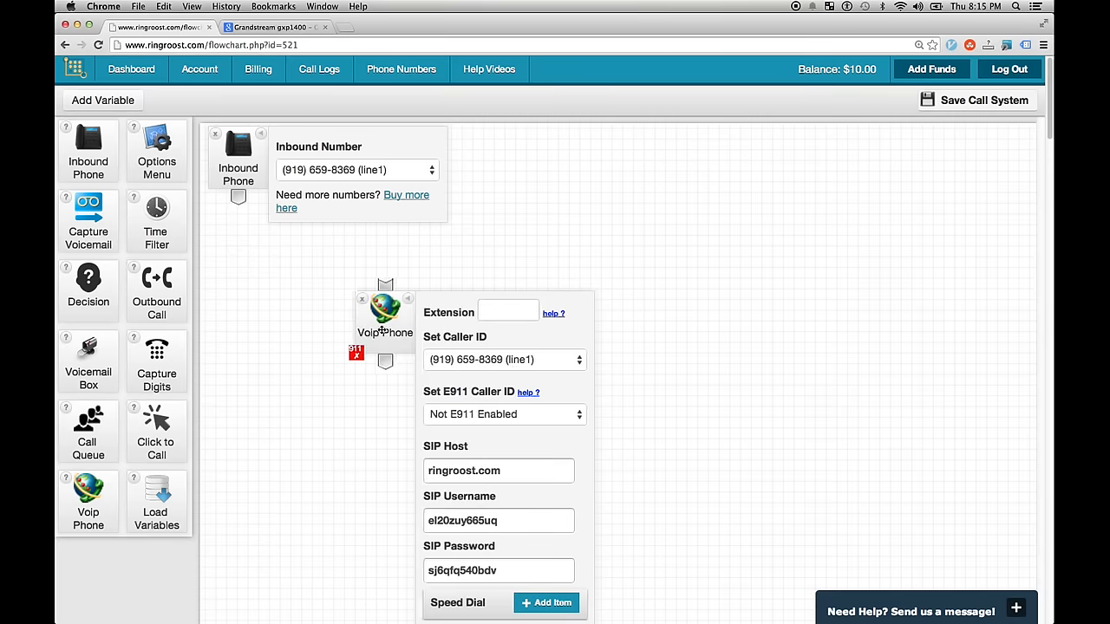
# Connect Inbound Phone to the Voip Phone, set extension 1, and save
pyautogui.moveTo(384, 317); pyautogui.dragTo(266, 294)
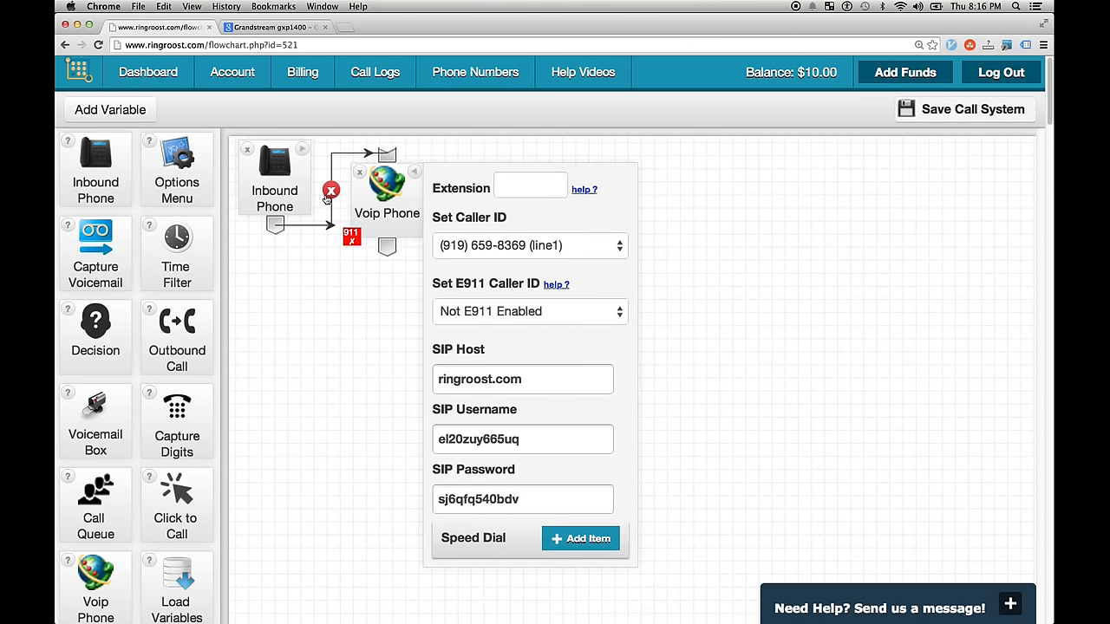
pyautogui.write('1')
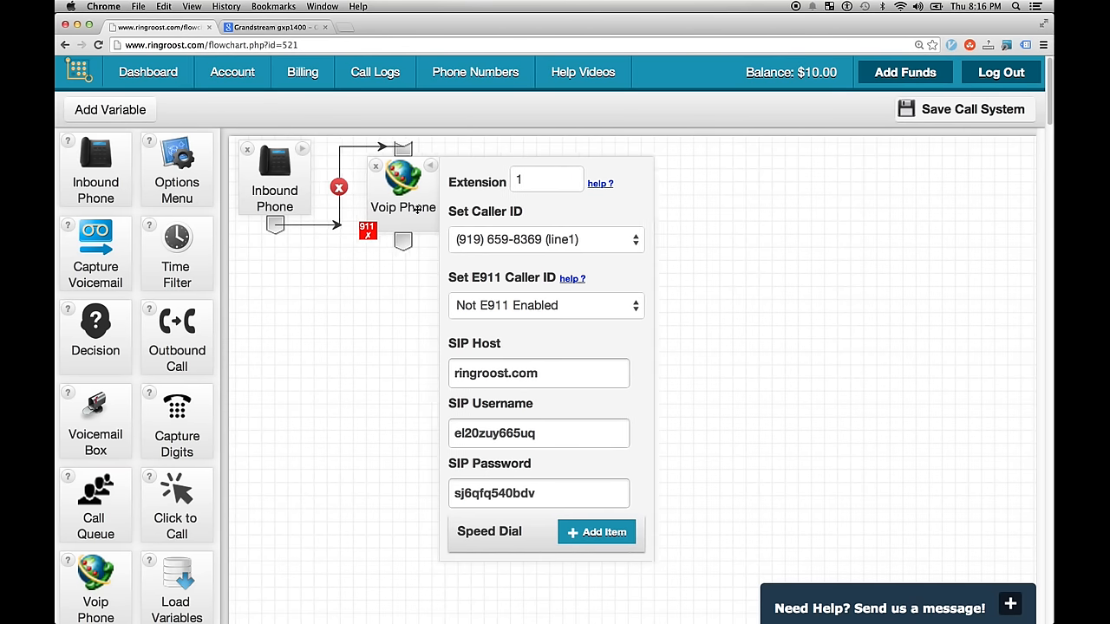
pyautogui.click(963, 108)
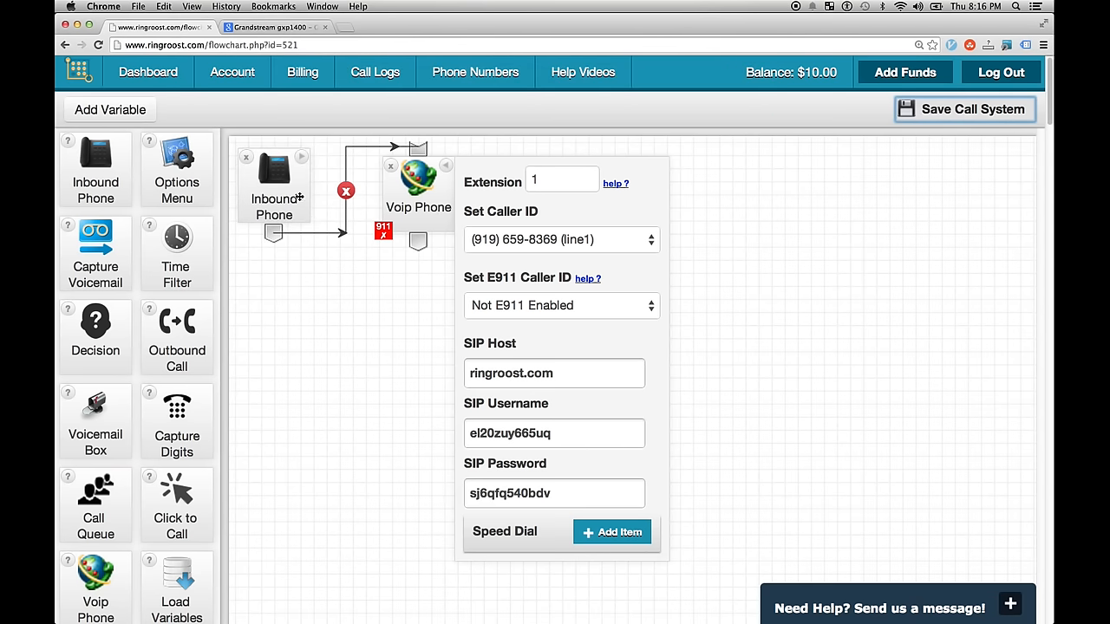
pyautogui.moveTo(434, 205)
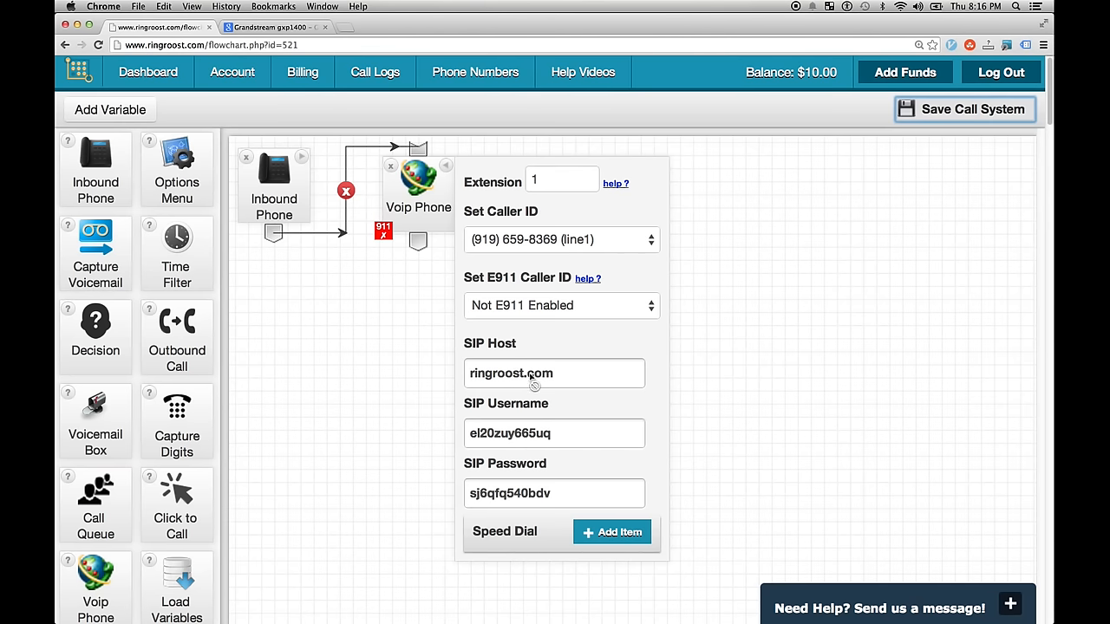
pyautogui.moveTo(486, 335)
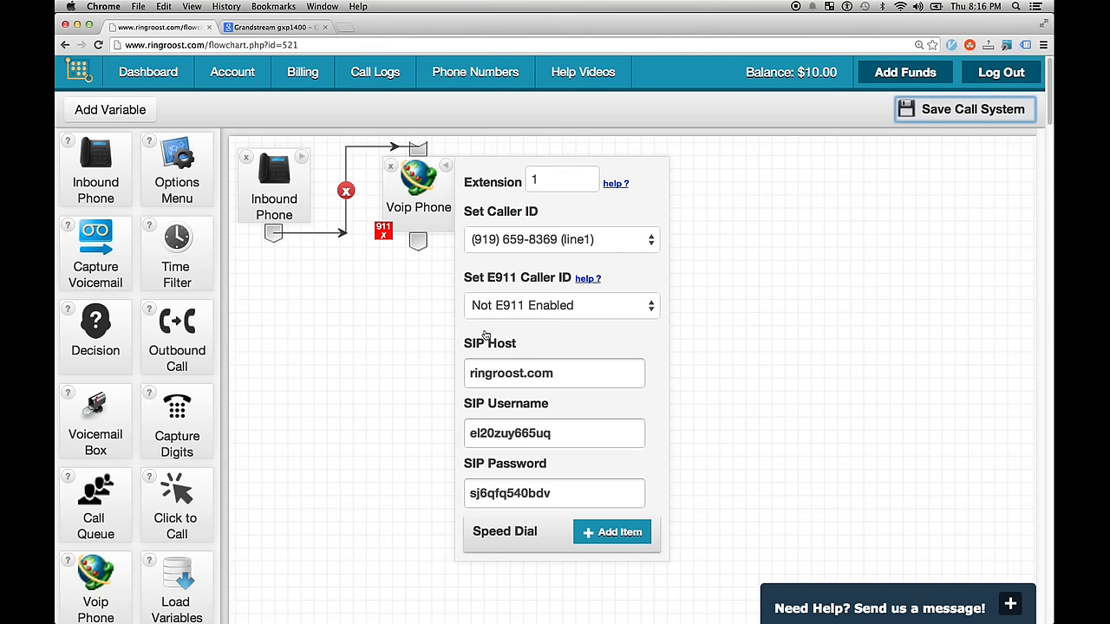